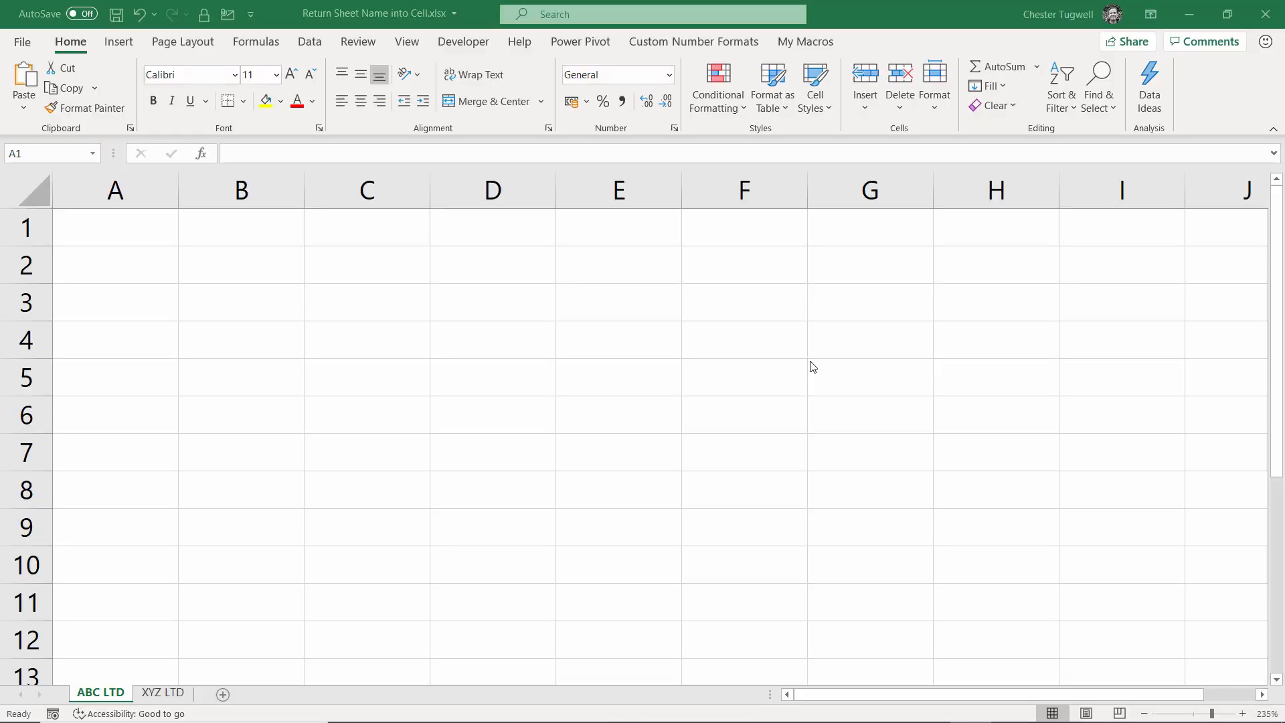
{"action": "mouse_move", "coordinate": [157, 214]}
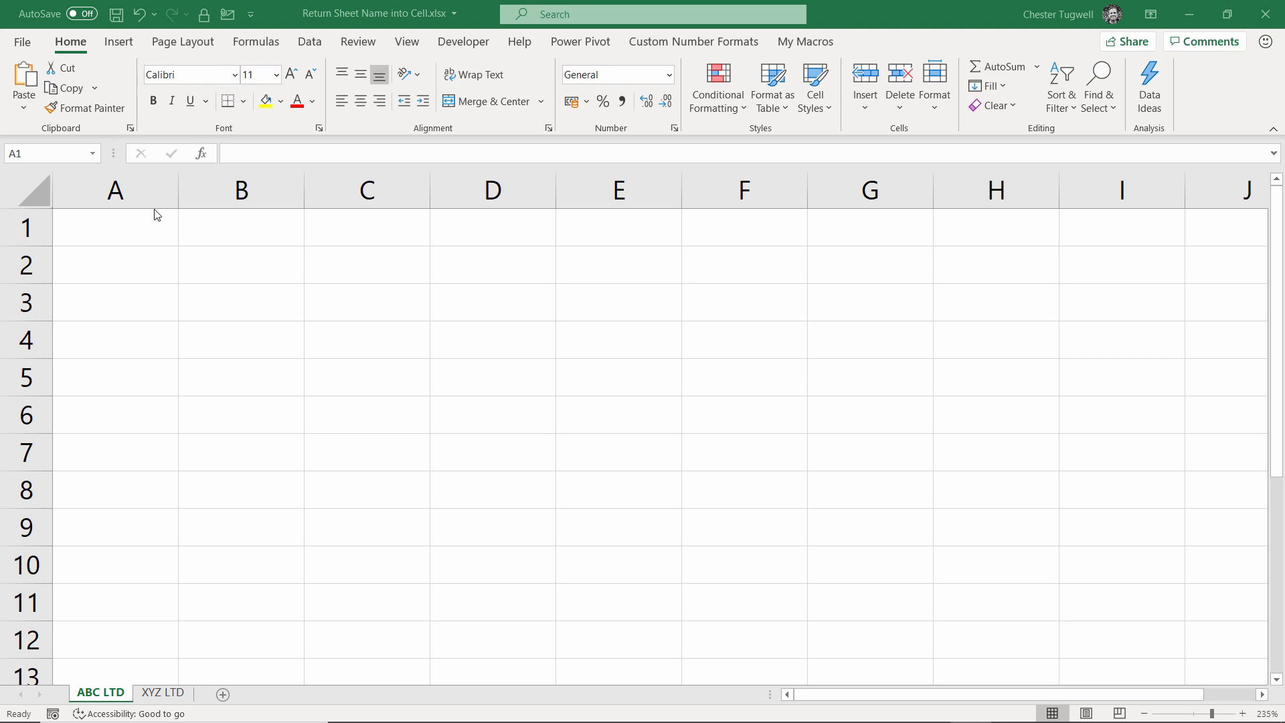
{"action": "mouse_move", "coordinate": [151, 240]}
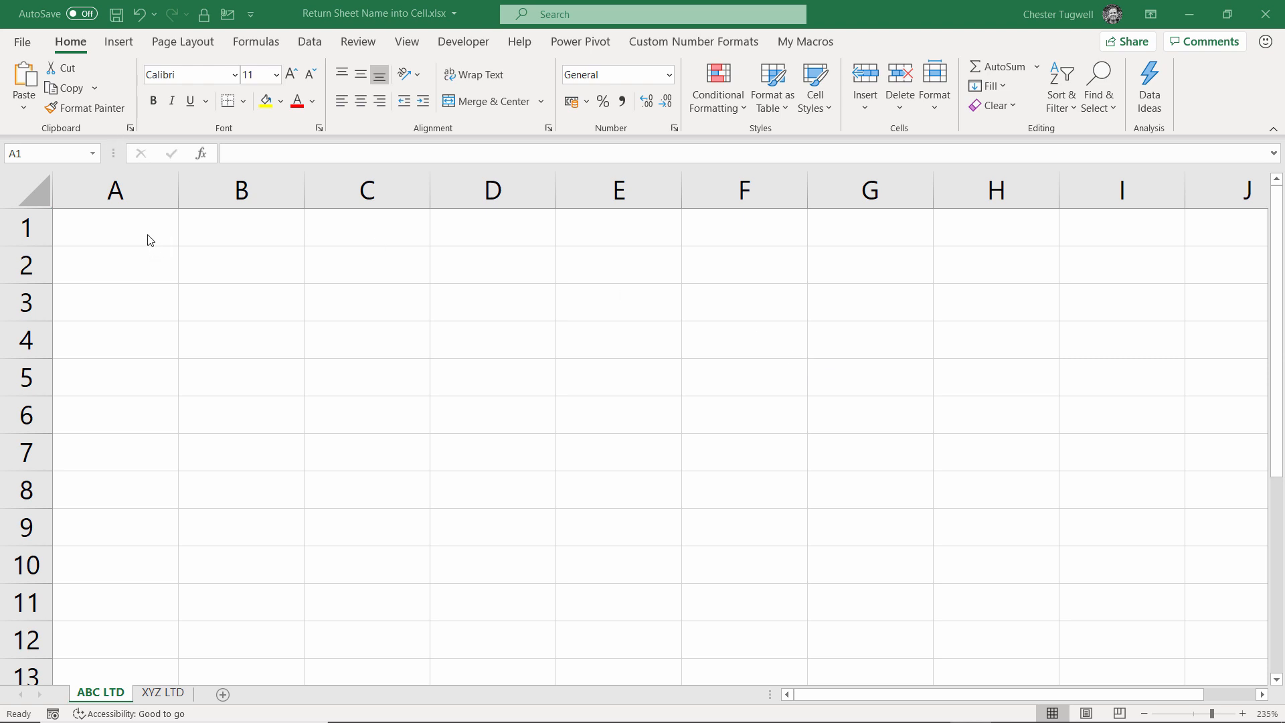
Step: Enter =CELL("filename") in A1 to return the workbook's full path ending in ABC LTD
{"action": "left_click", "coordinate": [115, 227]}
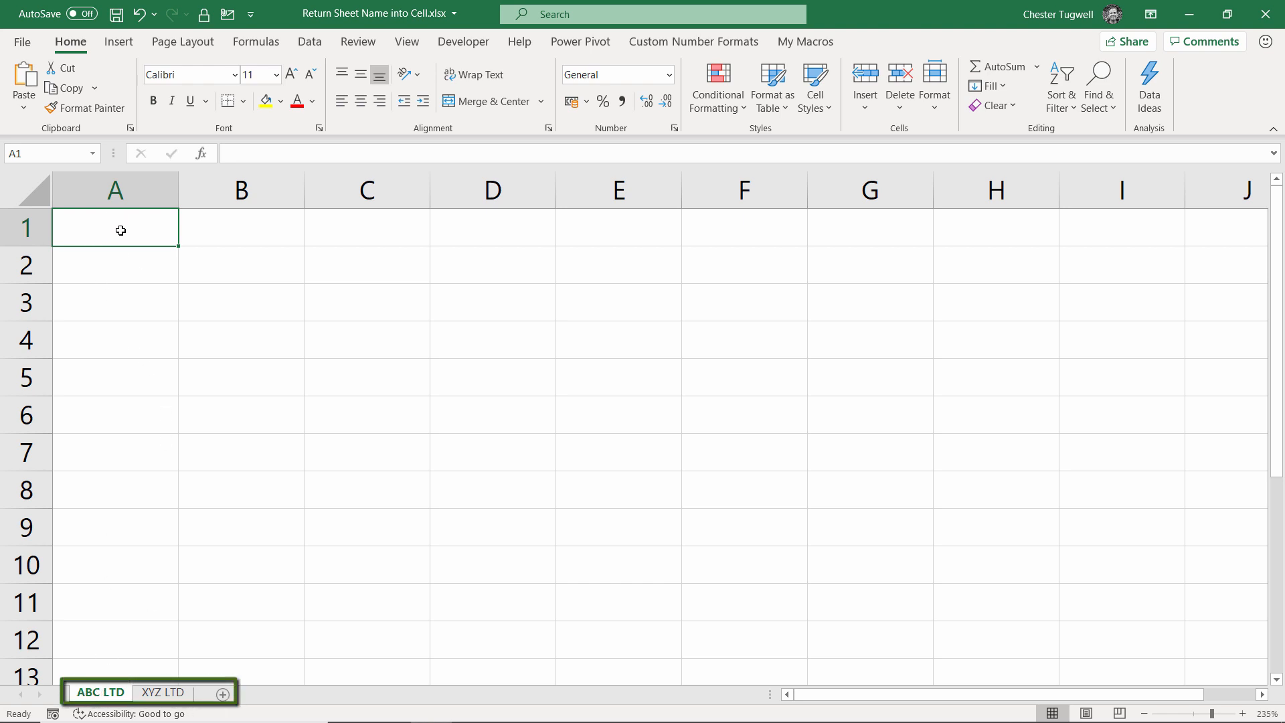
{"action": "type", "text": "="}
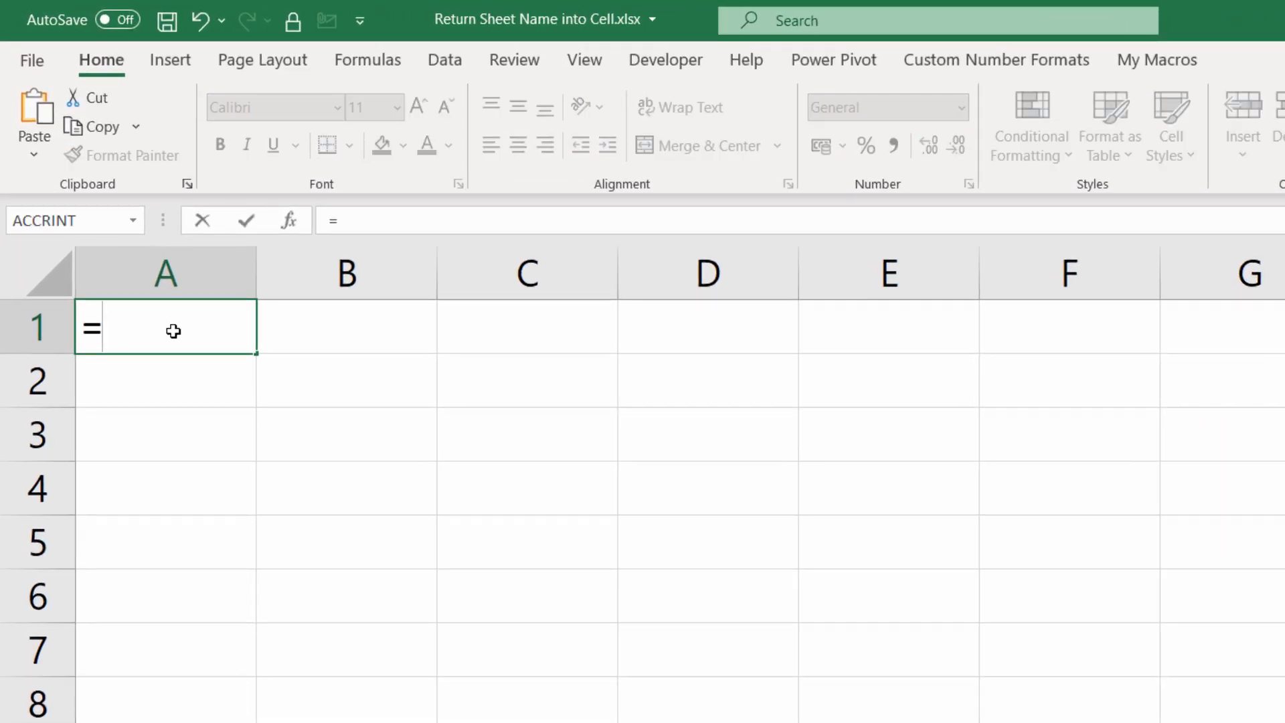
{"action": "type", "text": "cell"}
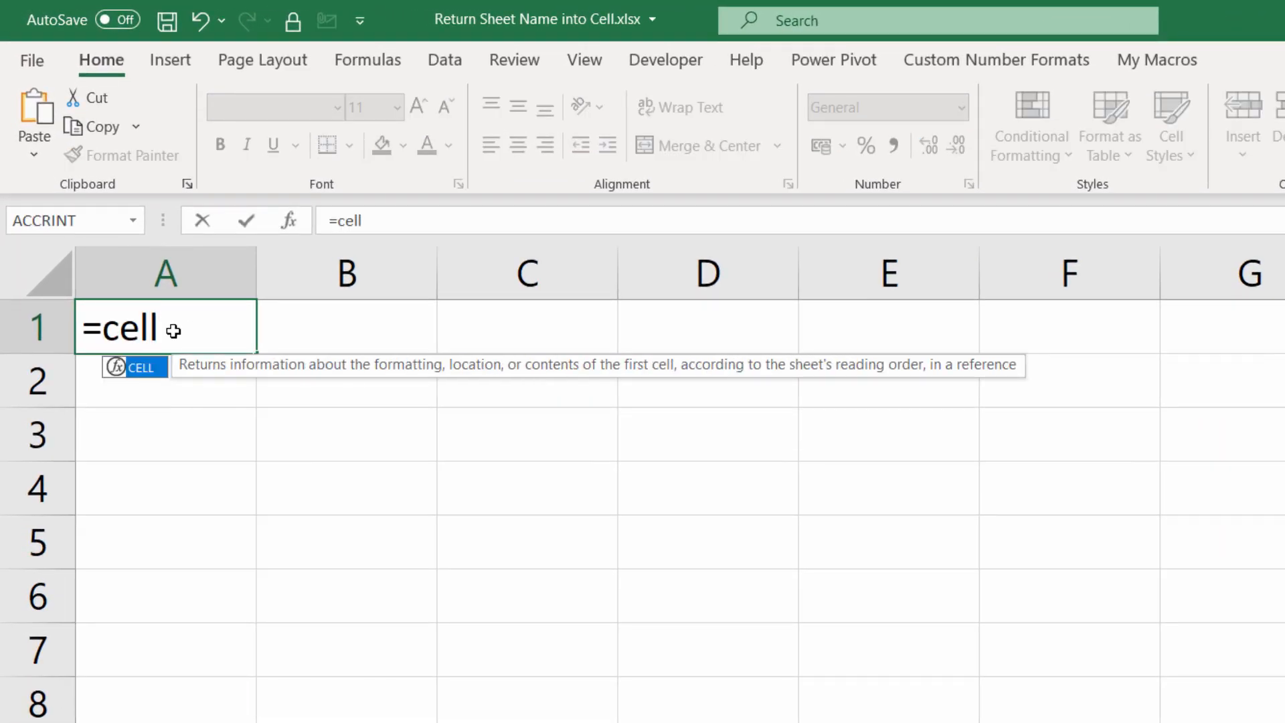
{"action": "type", "text": "("}
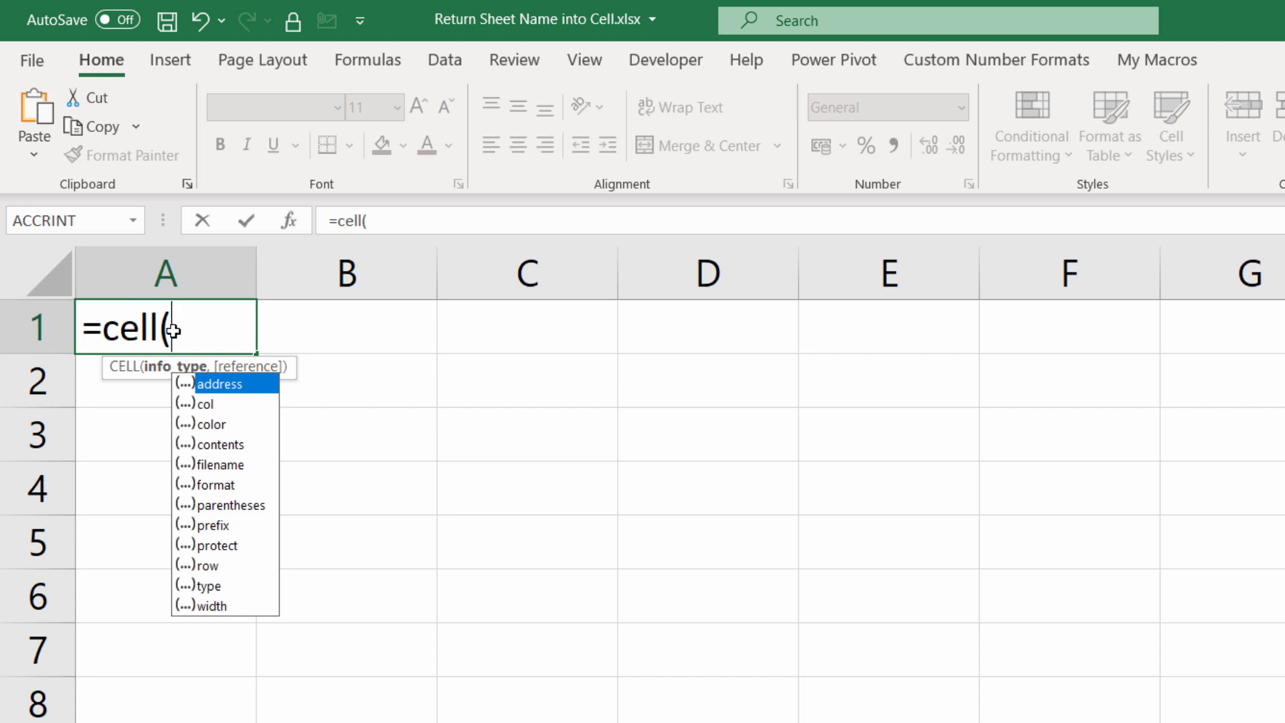
{"action": "mouse_move", "coordinate": [213, 455]}
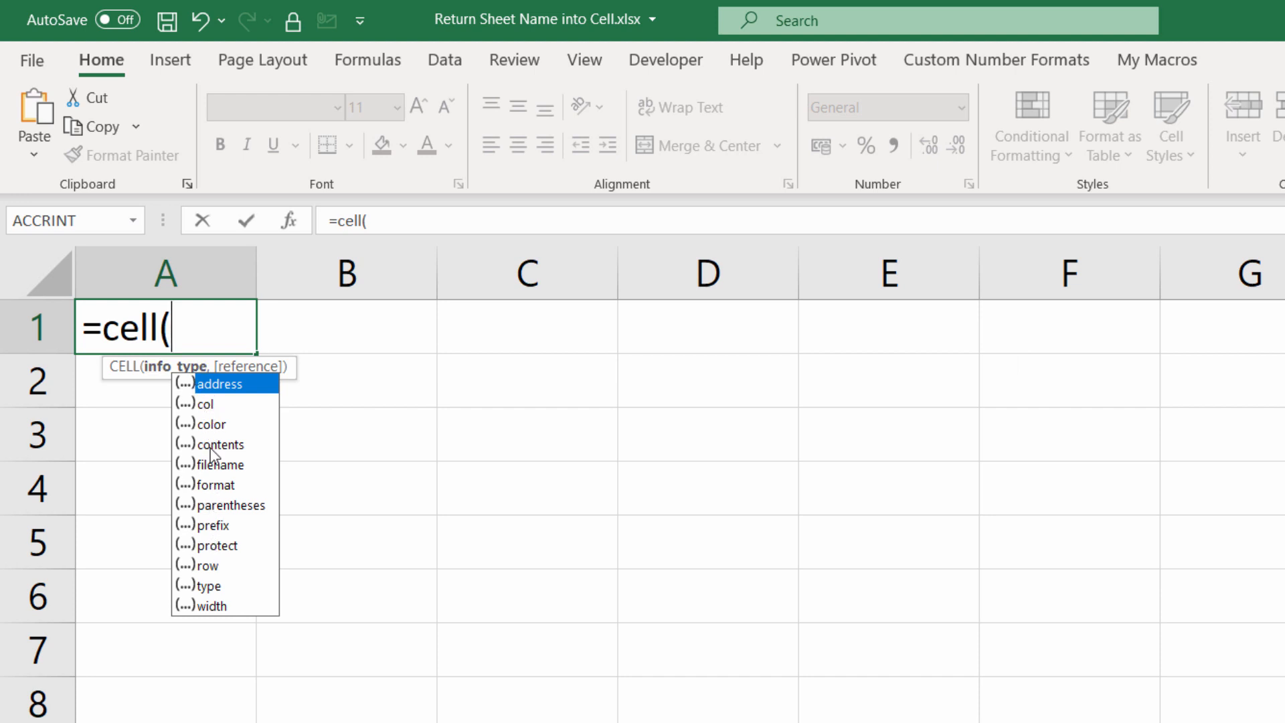
{"action": "mouse_move", "coordinate": [228, 478]}
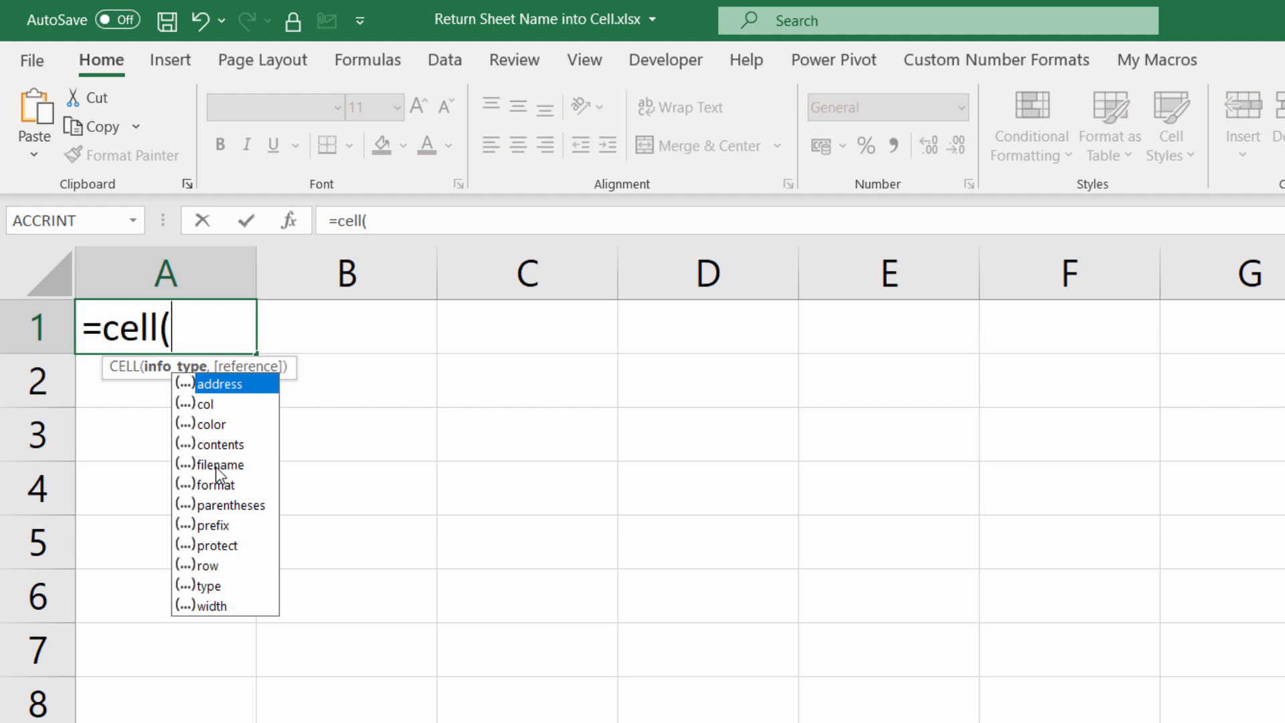
{"action": "type", "text": "\"filename\""}
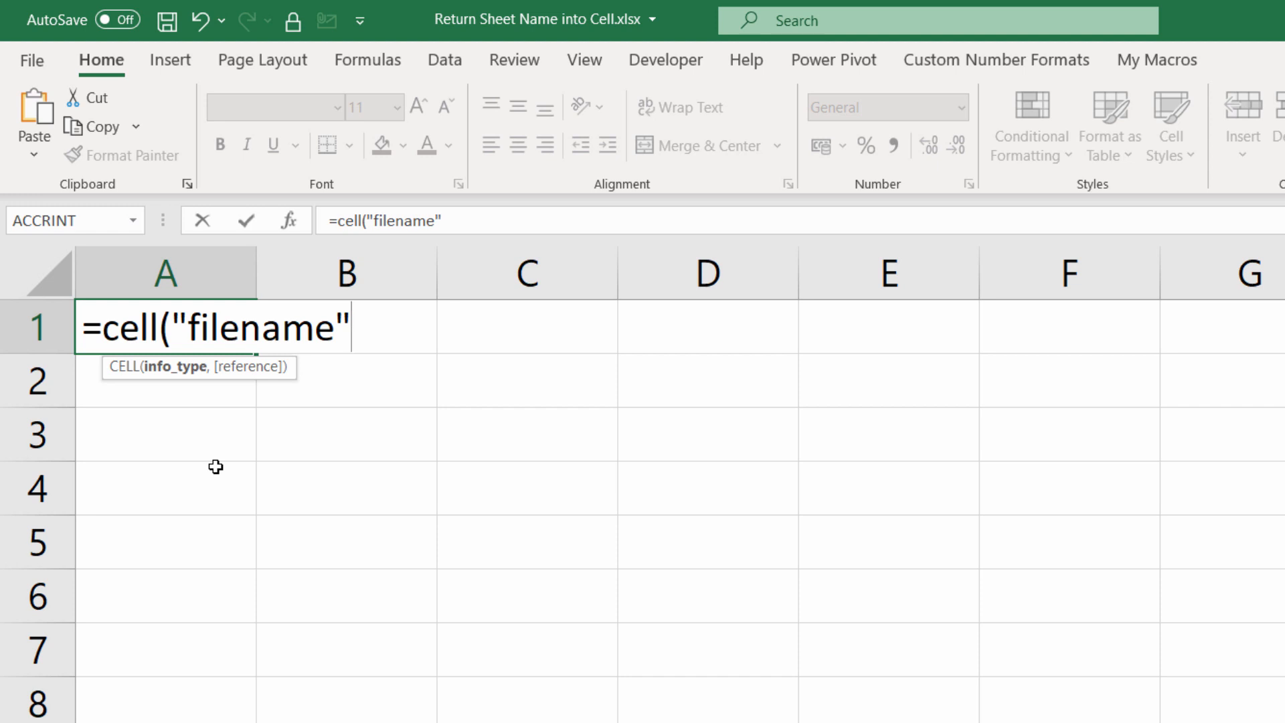
{"action": "type", "text": ","}
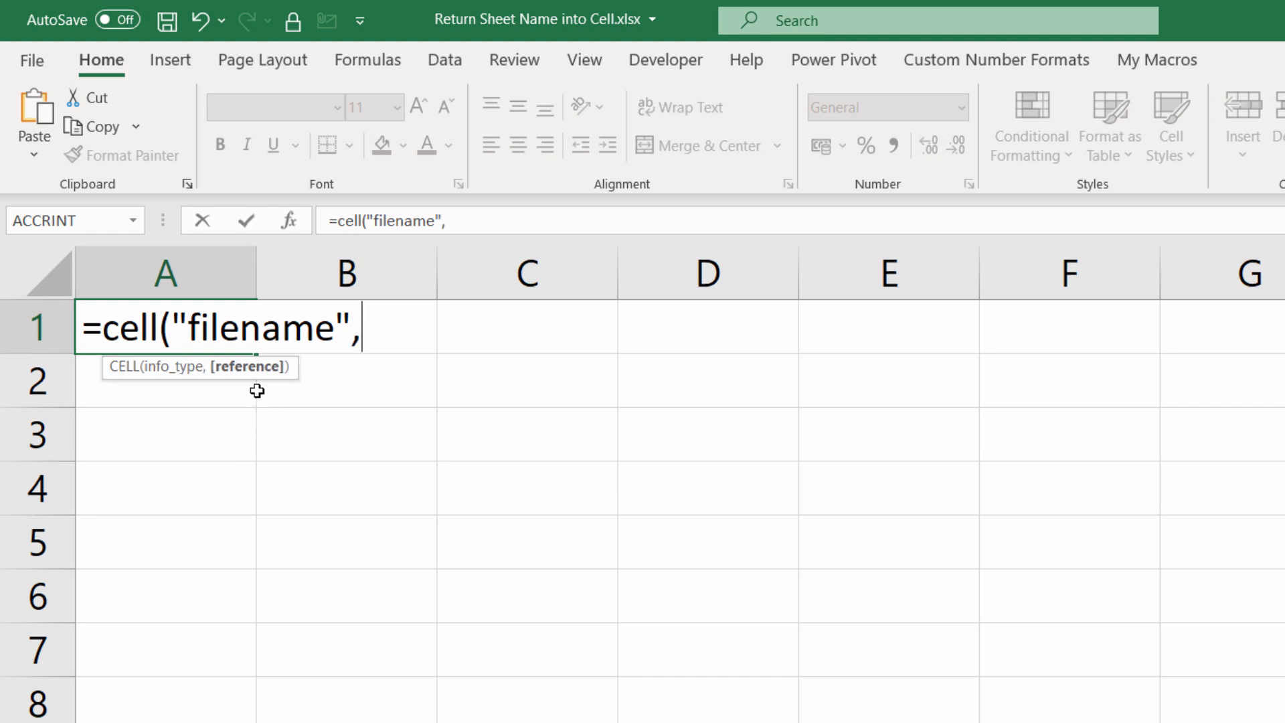
{"action": "mouse_move", "coordinate": [246, 366]}
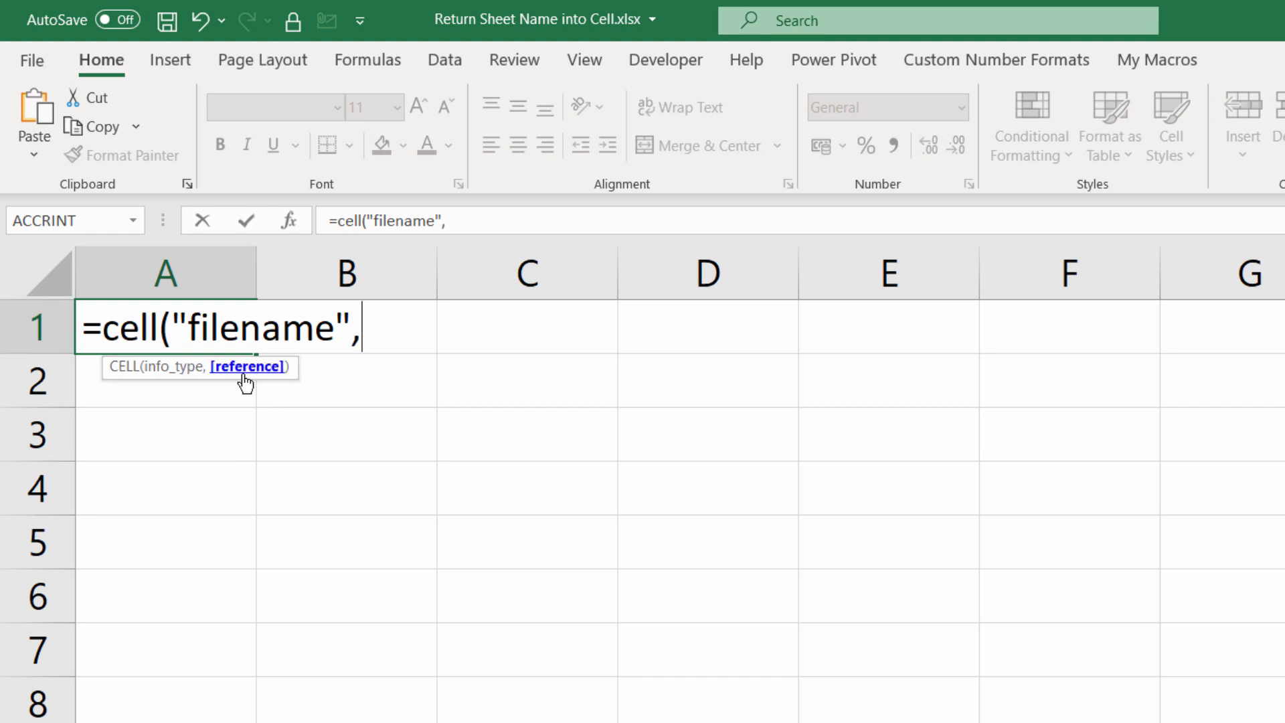
{"action": "type", "text": ")"}
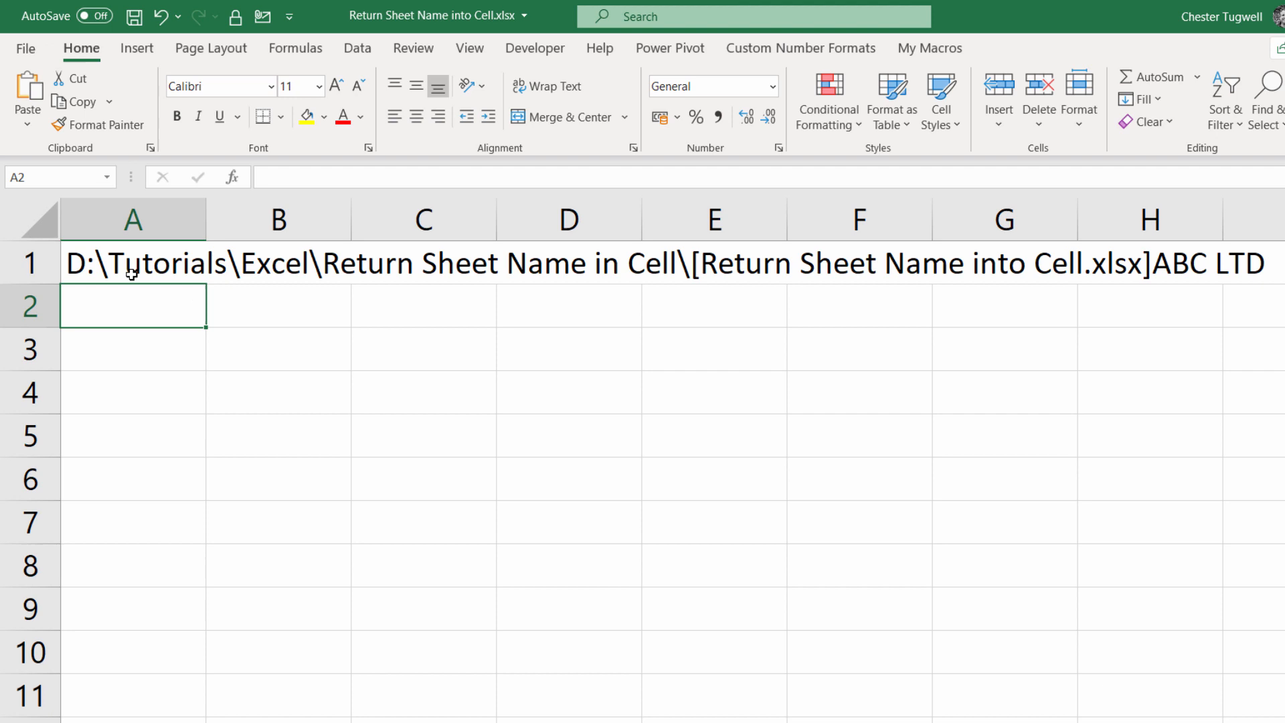
{"action": "mouse_move", "coordinate": [310, 381]}
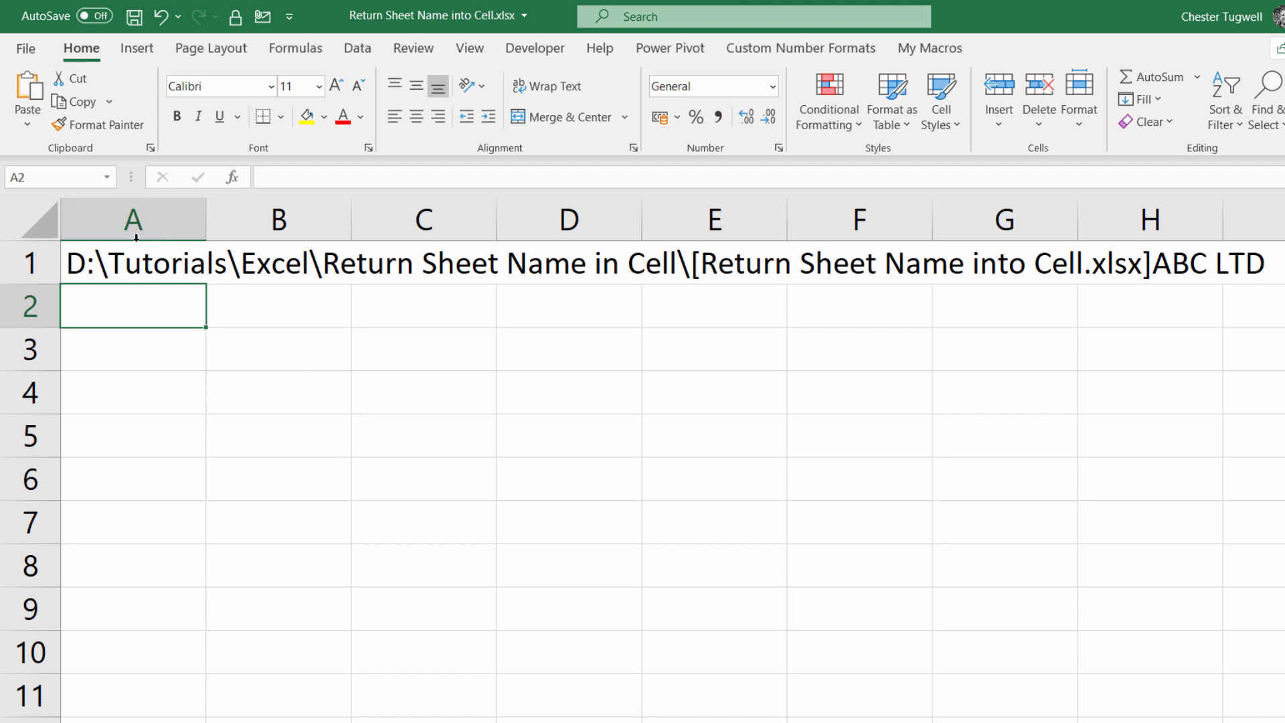
{"action": "mouse_move", "coordinate": [216, 264]}
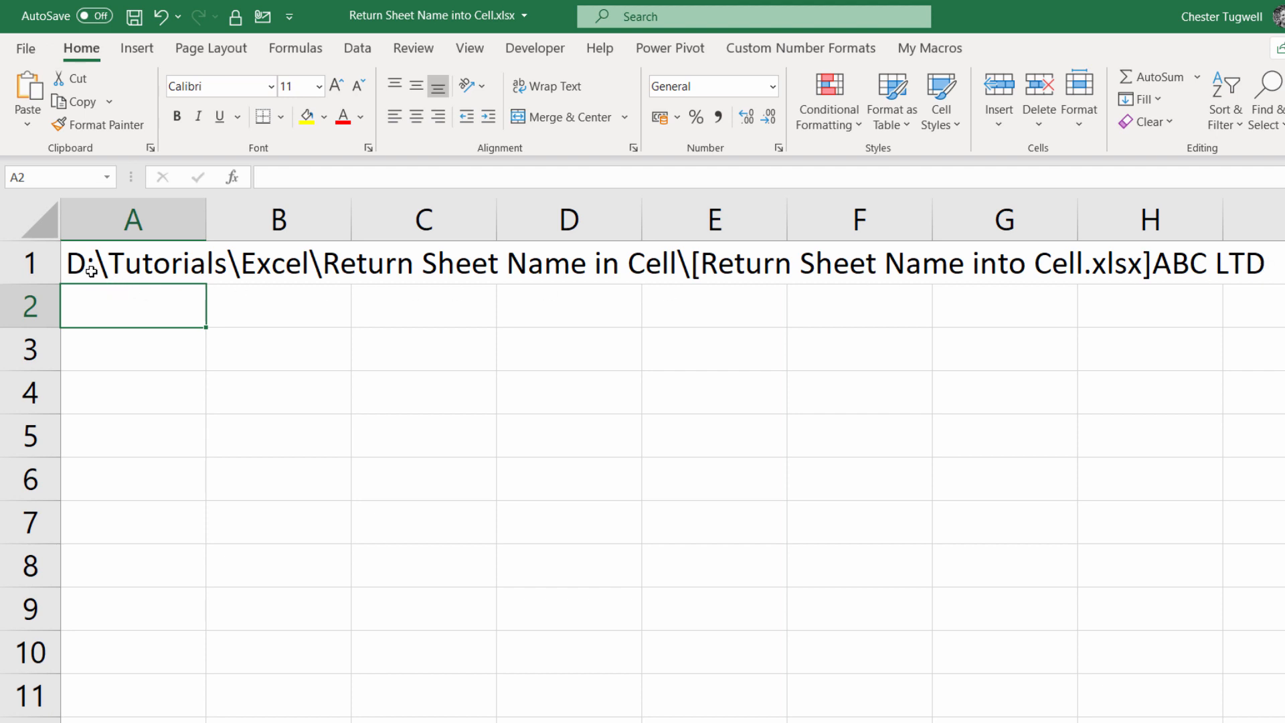
{"action": "mouse_move", "coordinate": [408, 270]}
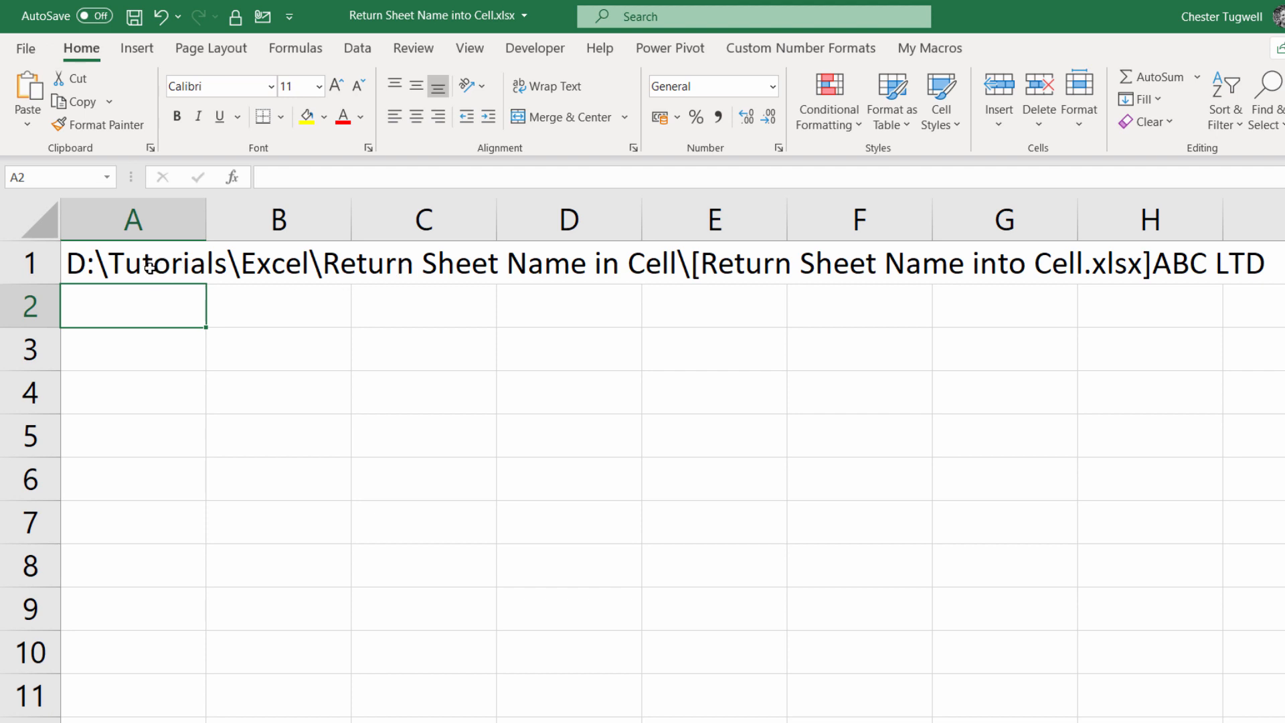
{"action": "mouse_move", "coordinate": [975, 309]}
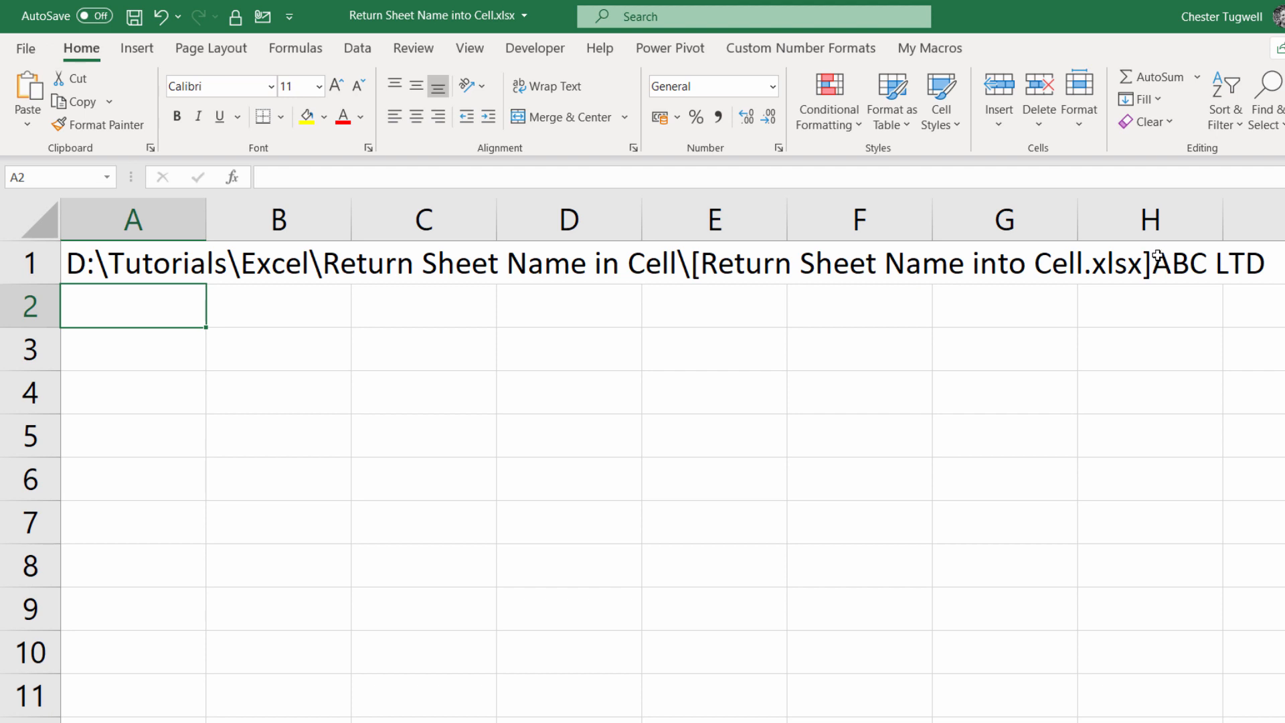
{"action": "mouse_move", "coordinate": [707, 321]}
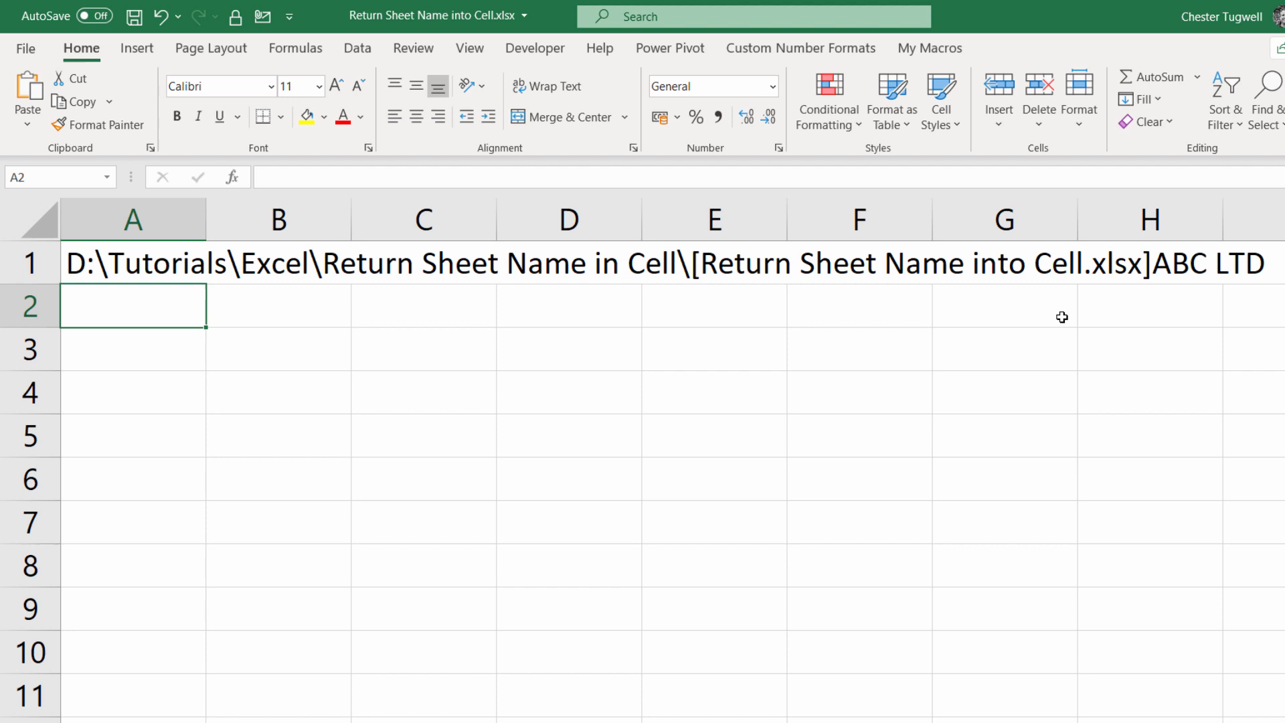
{"action": "mouse_move", "coordinate": [1143, 289]}
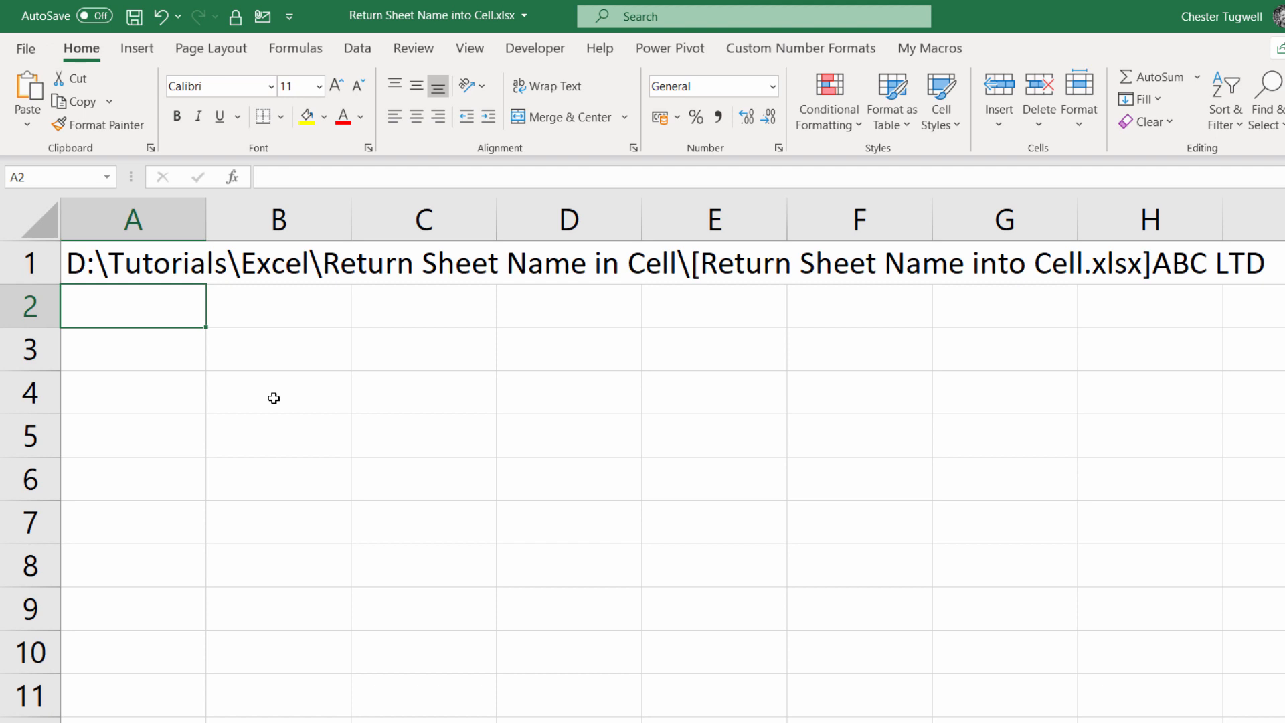
Step: Enter =MID(A1,80,7) in A2 so it returns the sheet name ABC LTD
{"action": "type", "text": "="}
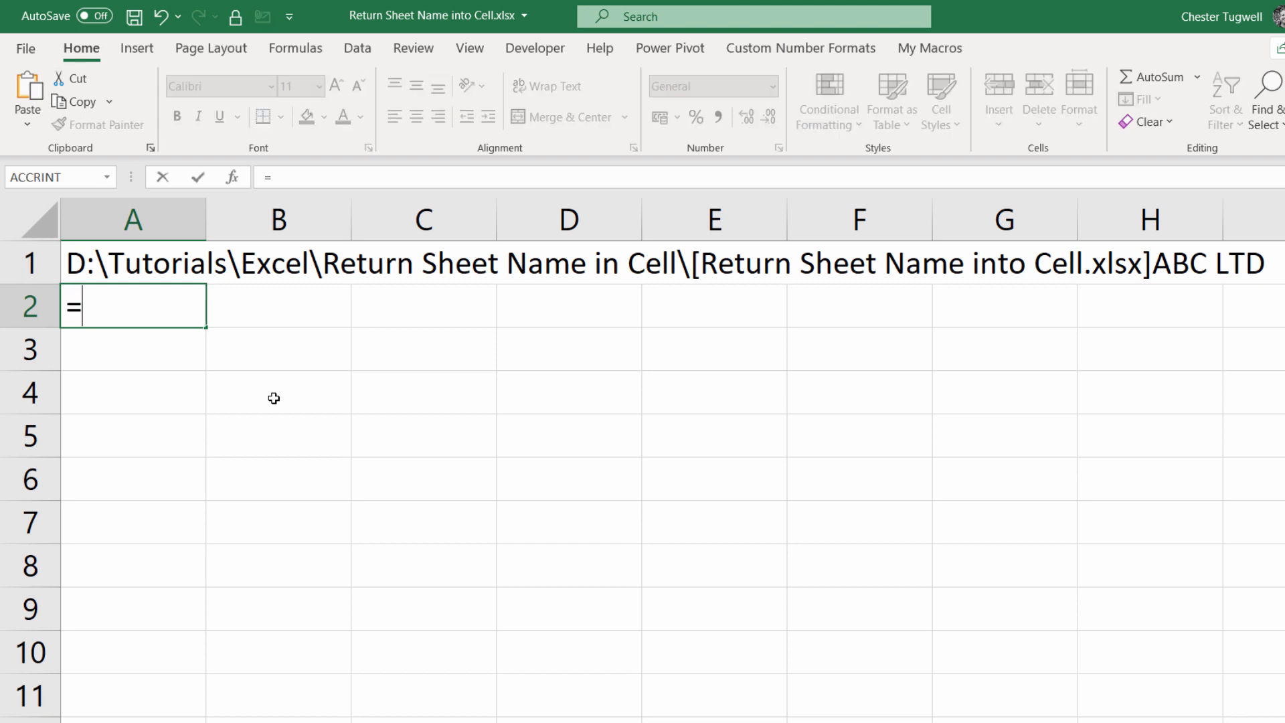
{"action": "type", "text": "mid"}
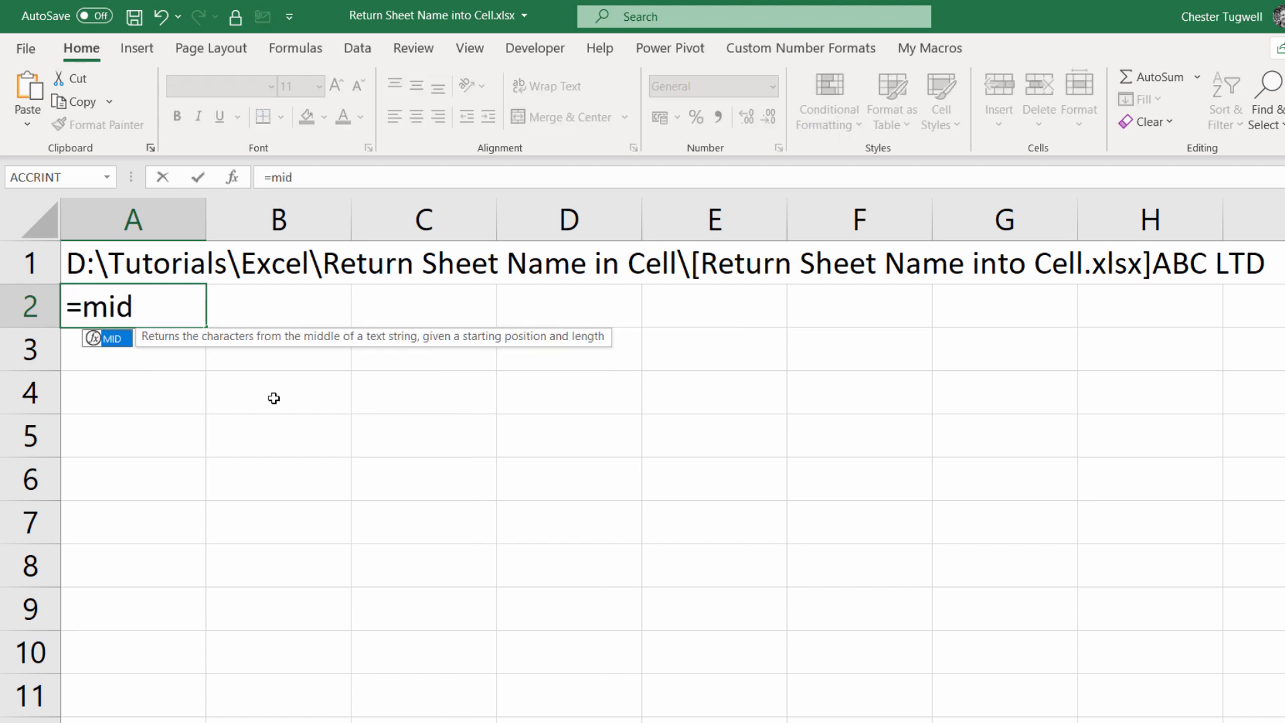
{"action": "type", "text": "("}
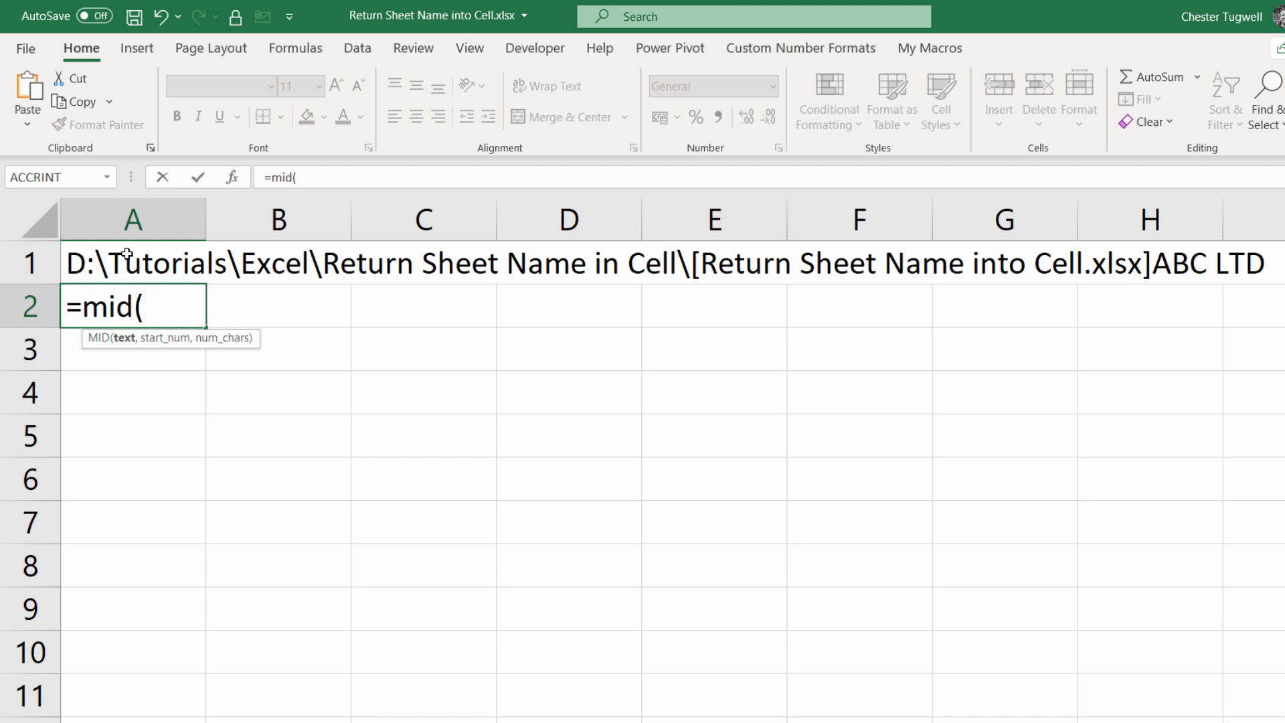
{"action": "left_click", "coordinate": [132, 263]}
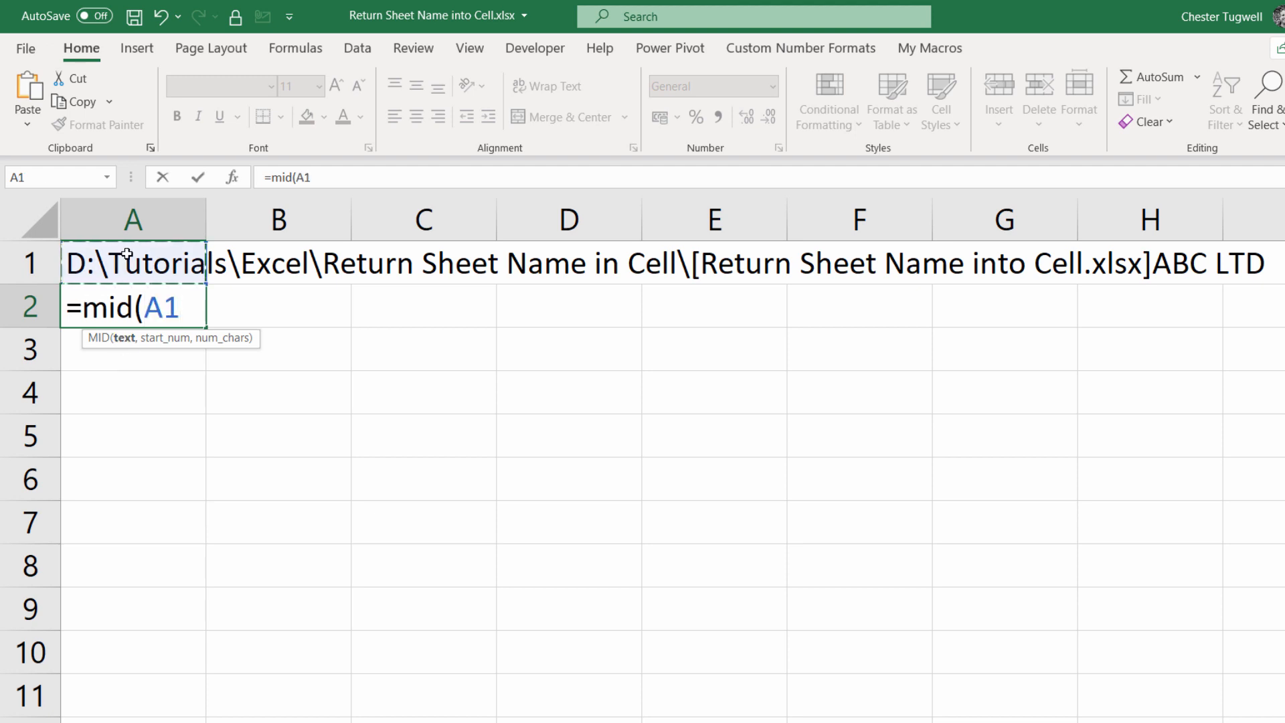
{"action": "type", "text": ","}
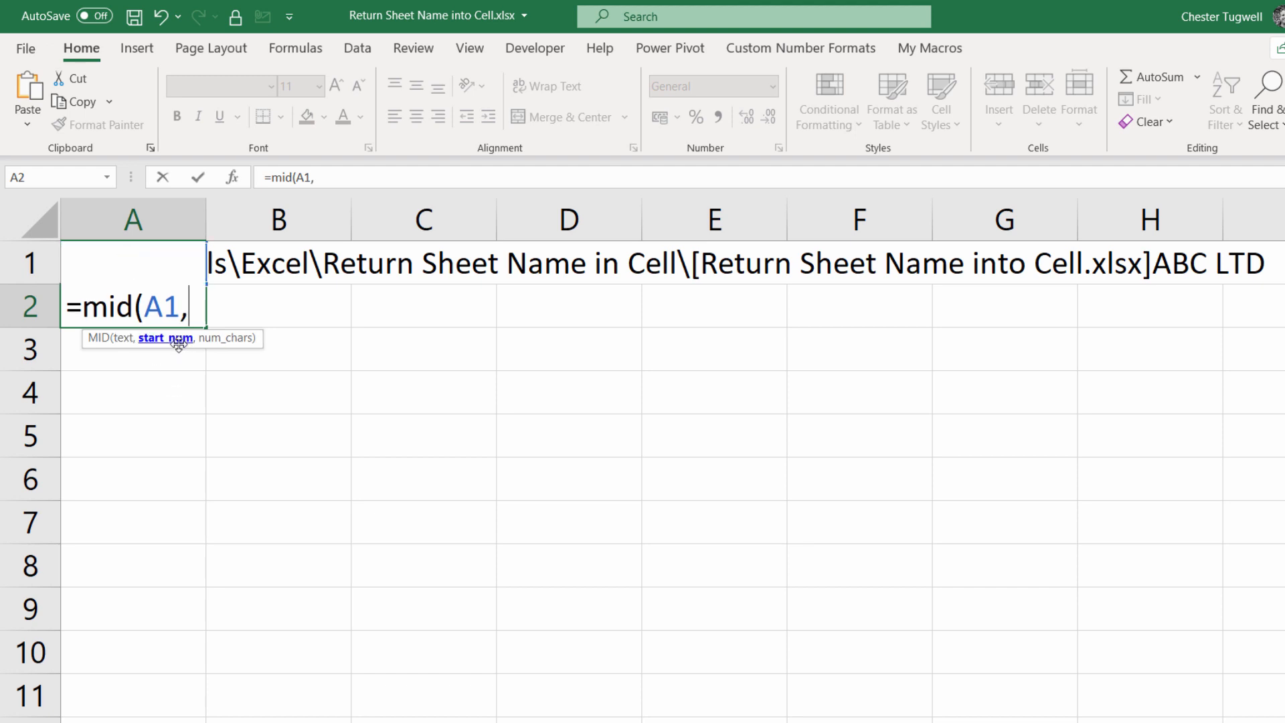
{"action": "mouse_move", "coordinate": [407, 273]}
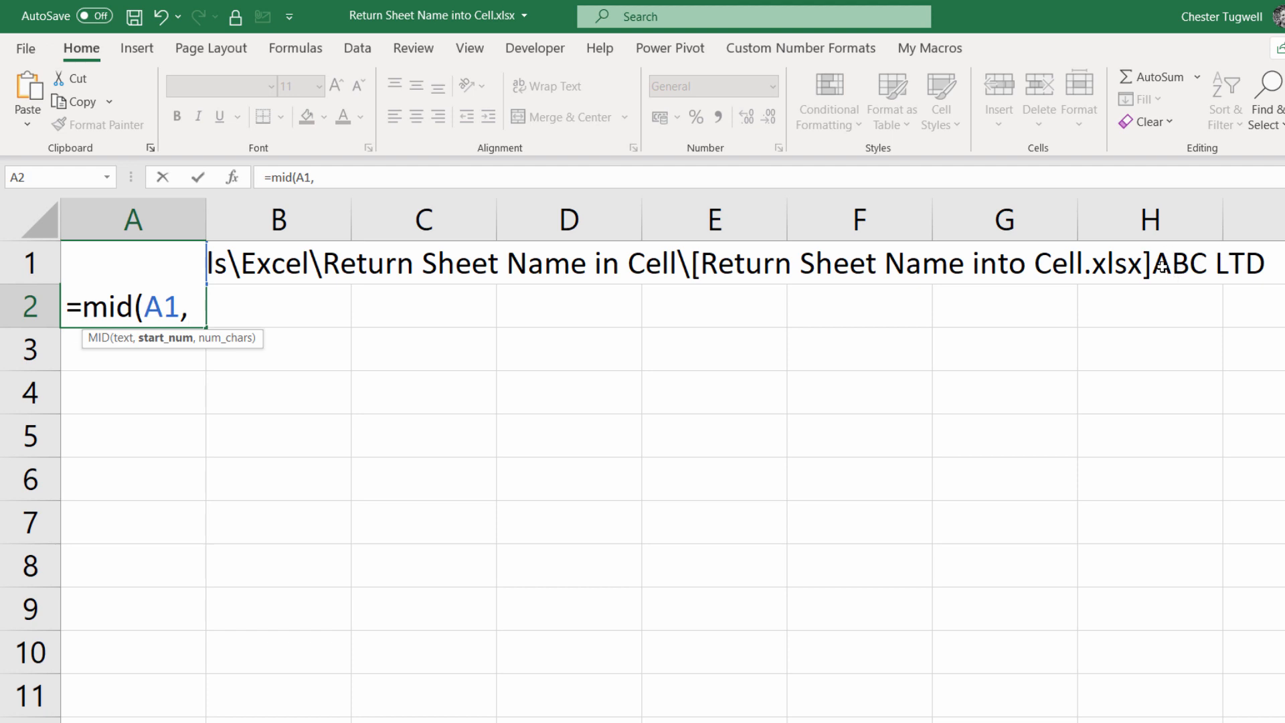
{"action": "mouse_move", "coordinate": [582, 353]}
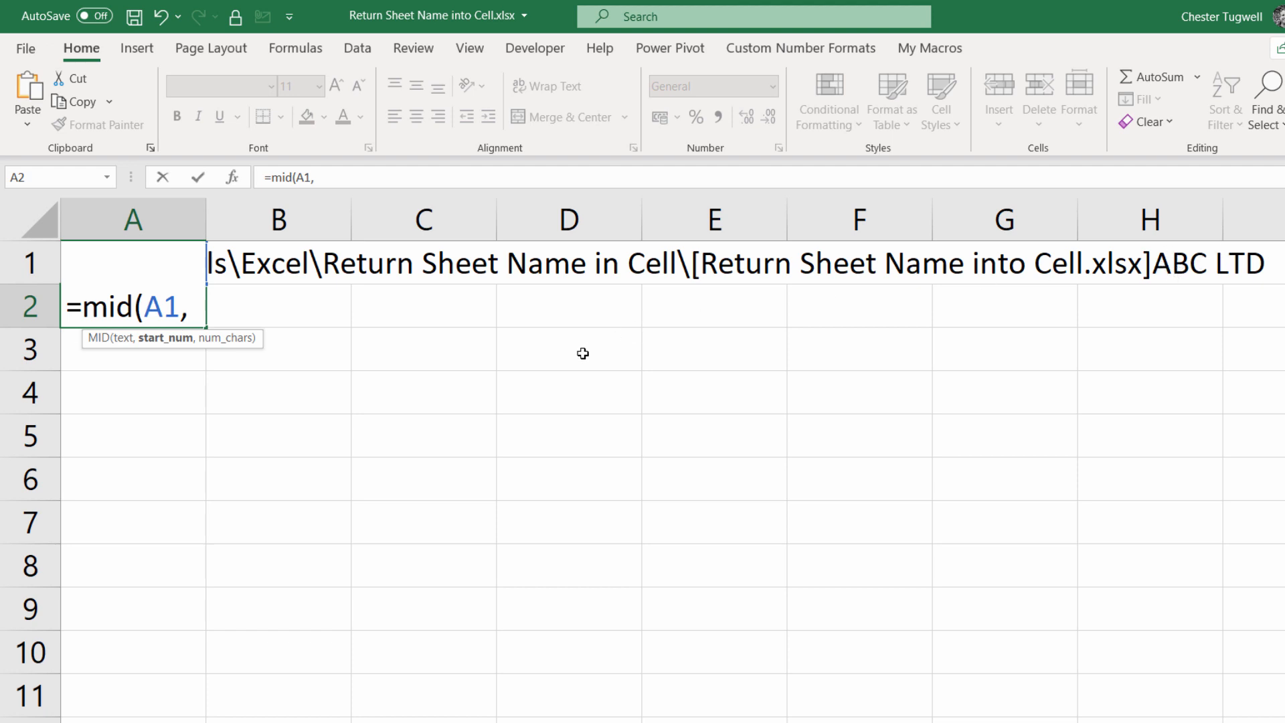
{"action": "type", "text": "80"}
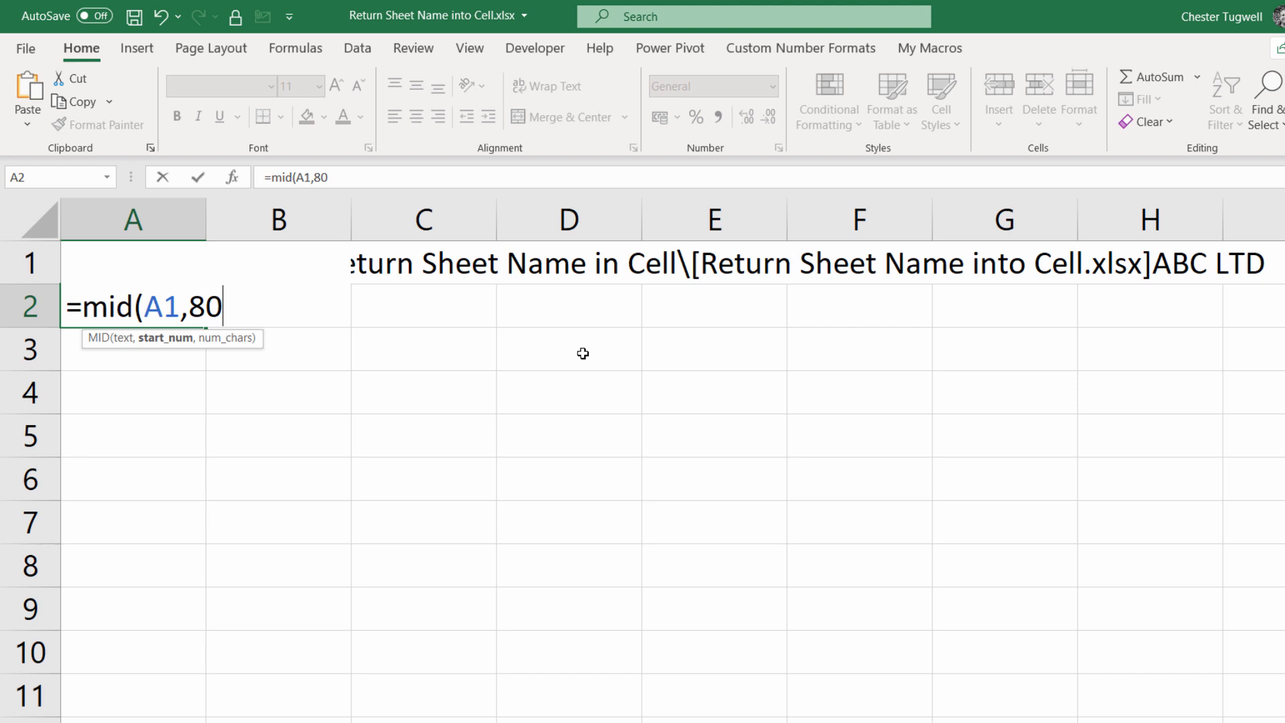
{"action": "type", "text": ","}
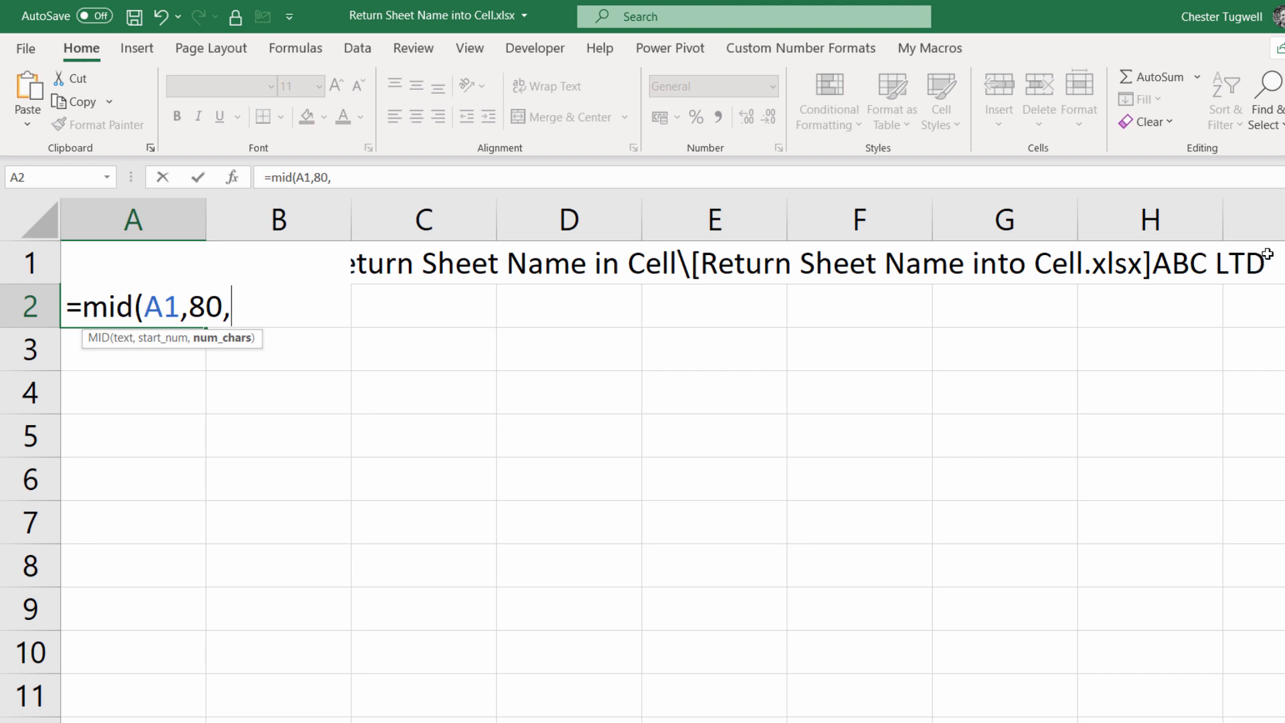
{"action": "type", "text": "7"}
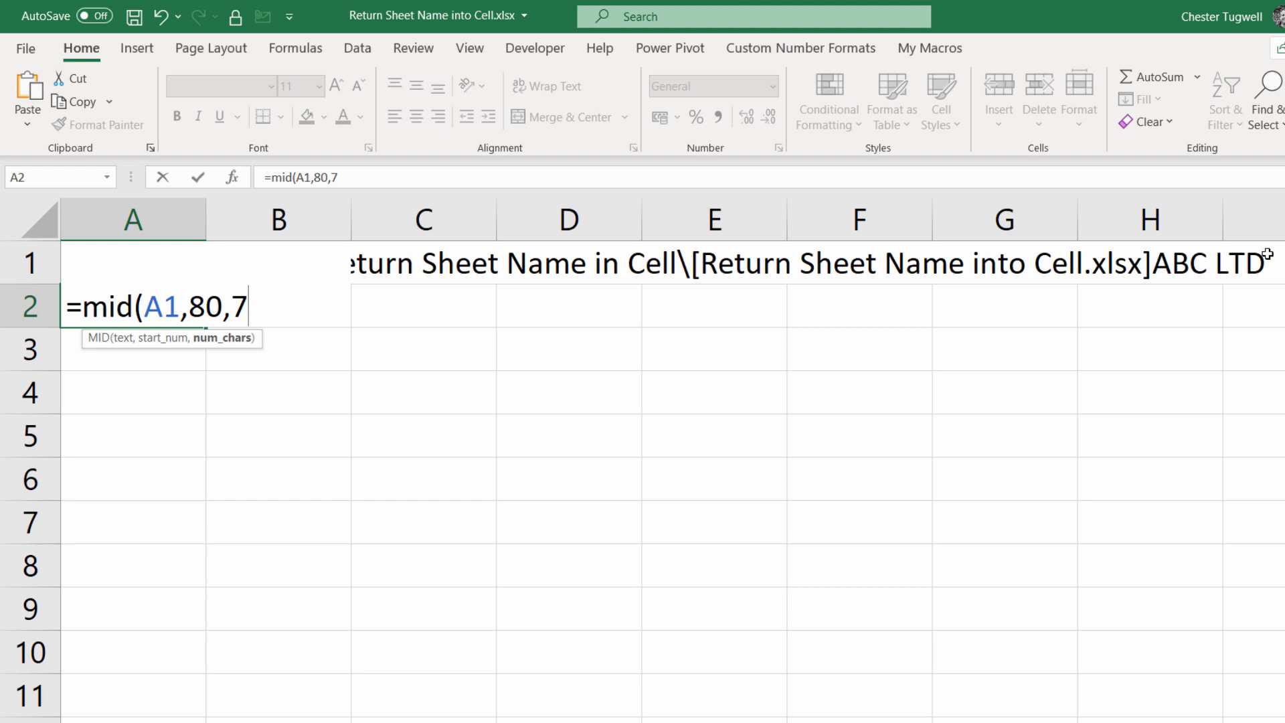
{"action": "type", "text": ")"}
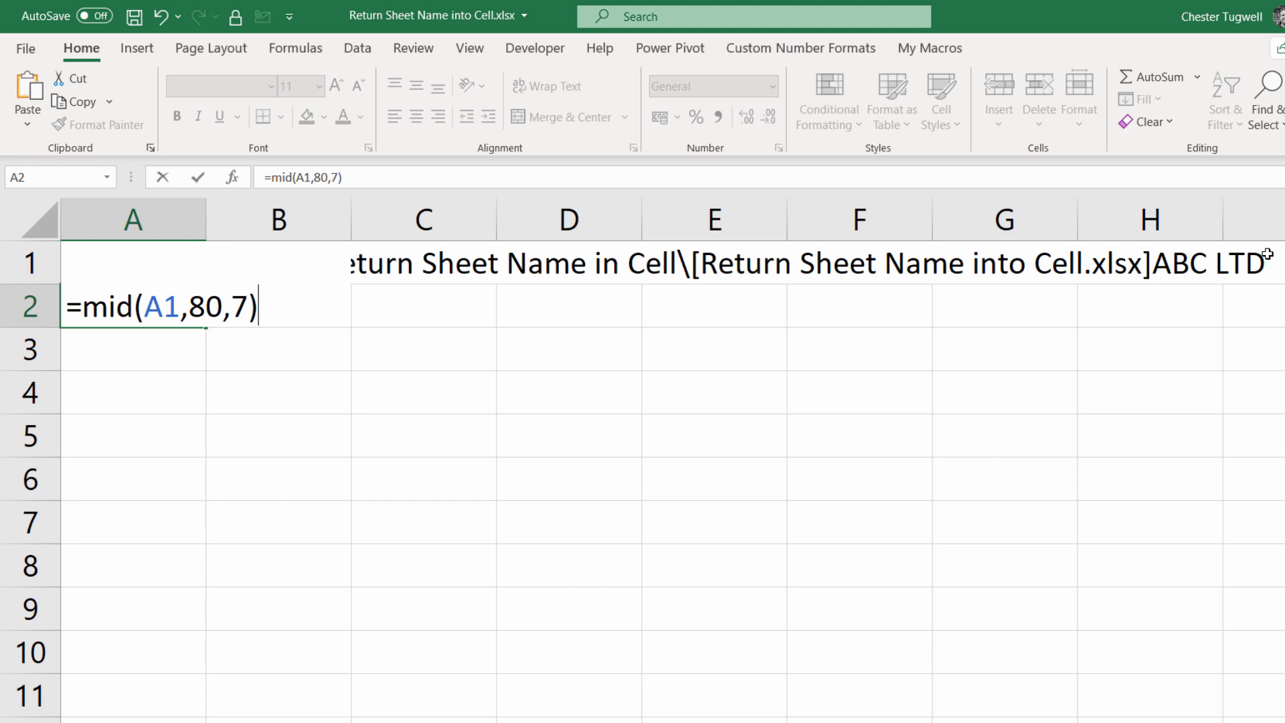
{"action": "key", "text": "enter"}
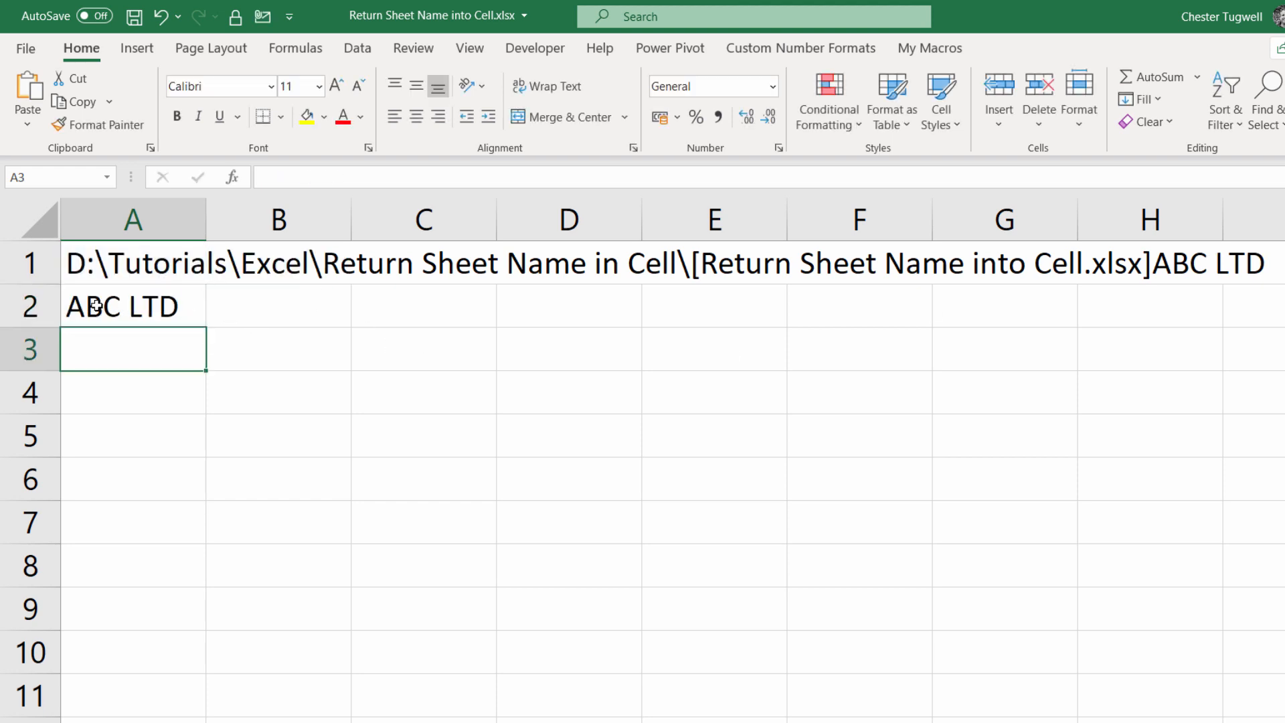
Step: Select A2 to confirm its MID result updated to ADE LTD
{"action": "left_click", "coordinate": [133, 306]}
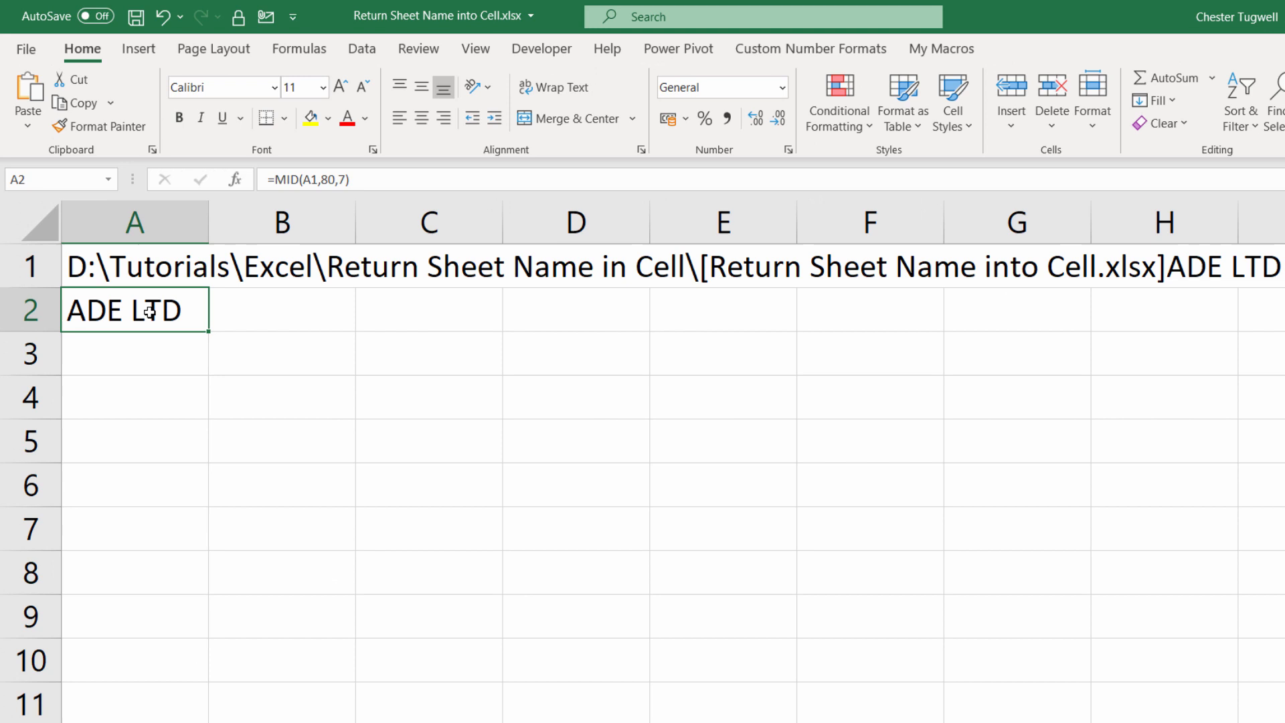
Step: Change the MID character count in A2 from 7 to 31
{"action": "double_click", "coordinate": [135, 310]}
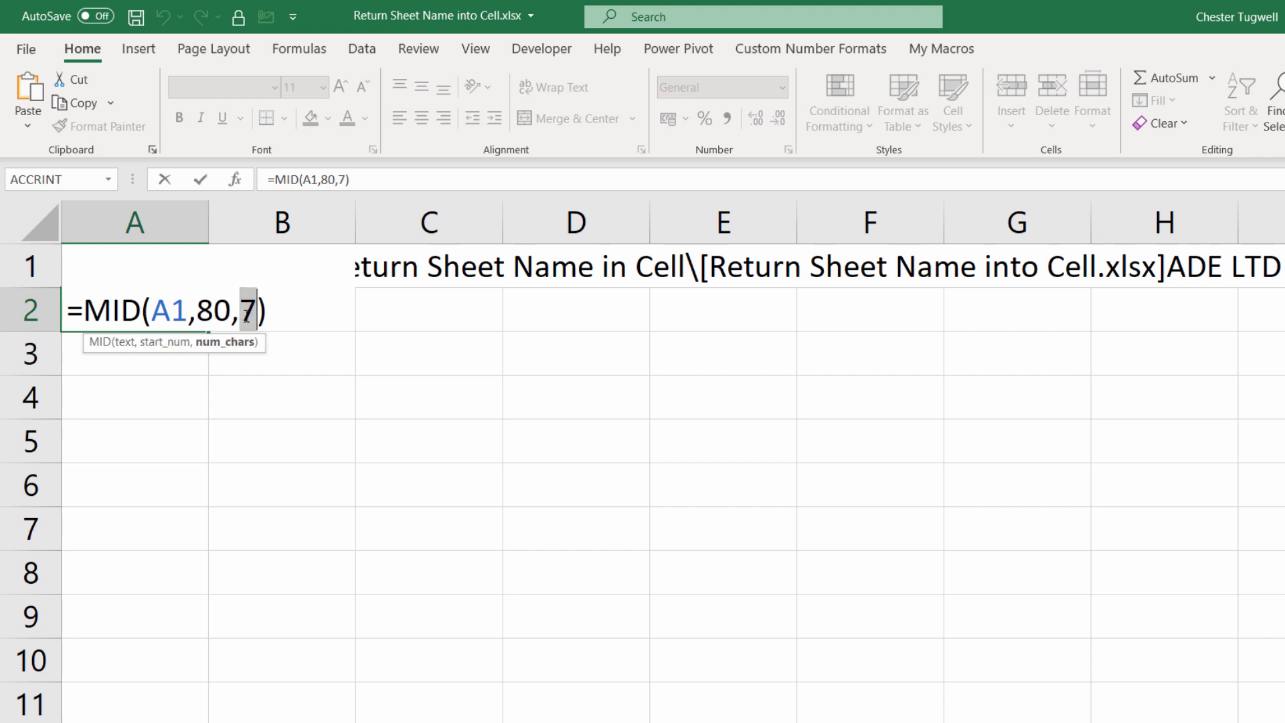
{"action": "mouse_move", "coordinate": [443, 341]}
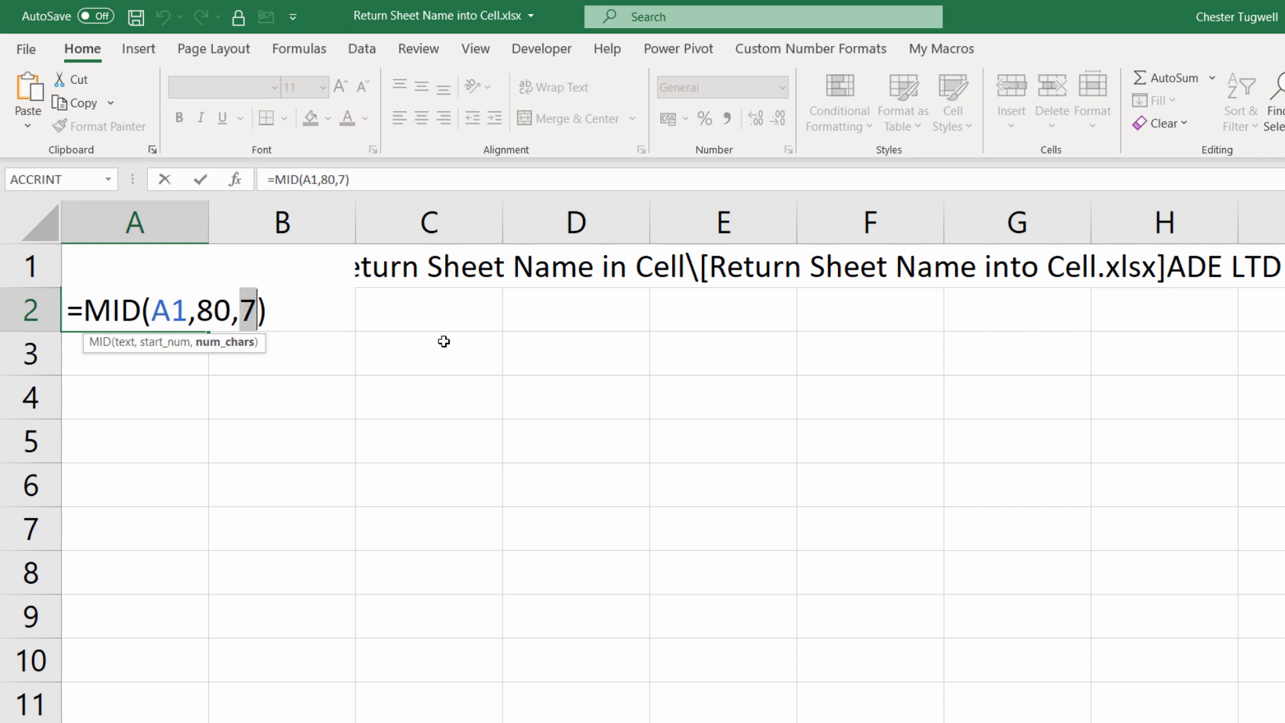
{"action": "type", "text": "1"}
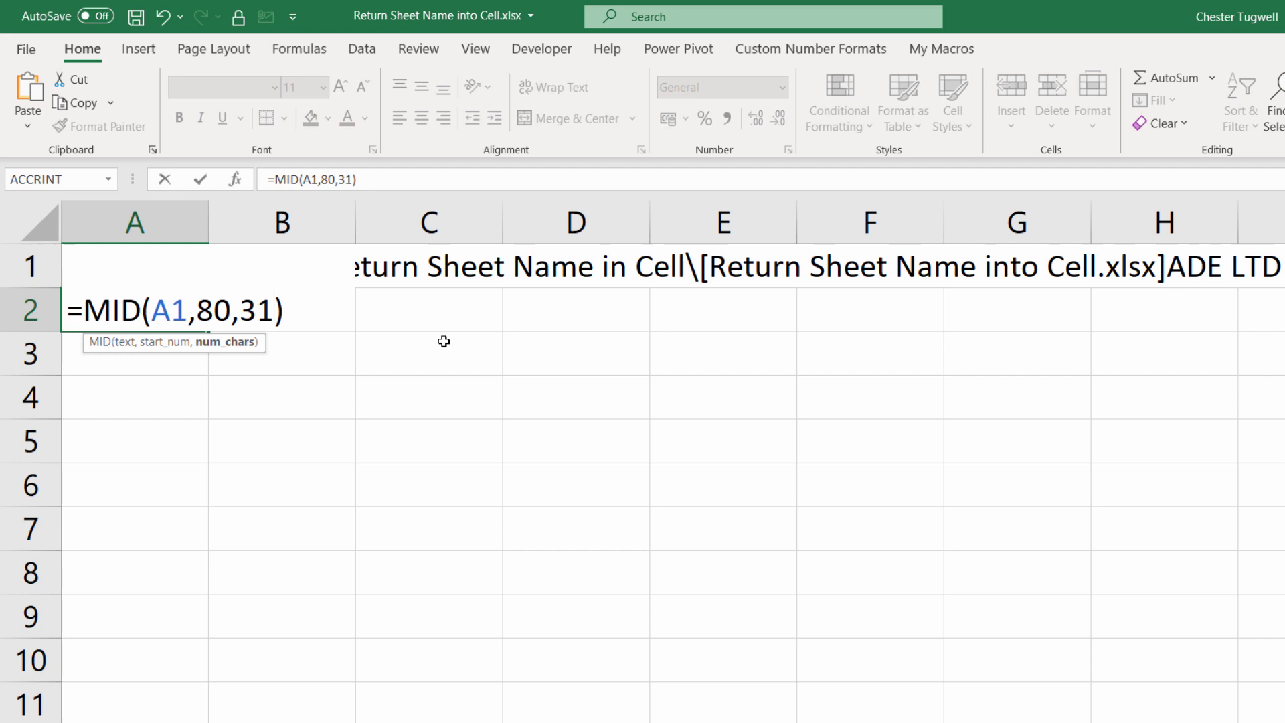
{"action": "double_click", "coordinate": [212, 309]}
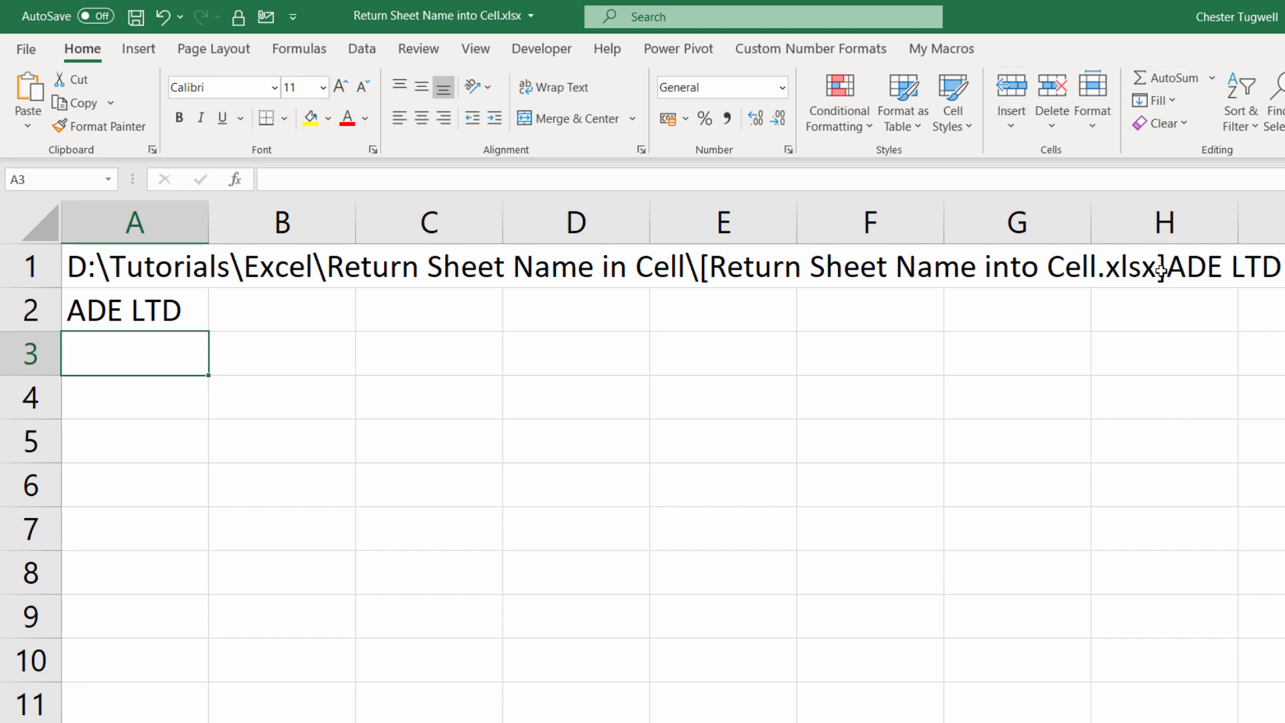
{"action": "mouse_move", "coordinate": [78, 274]}
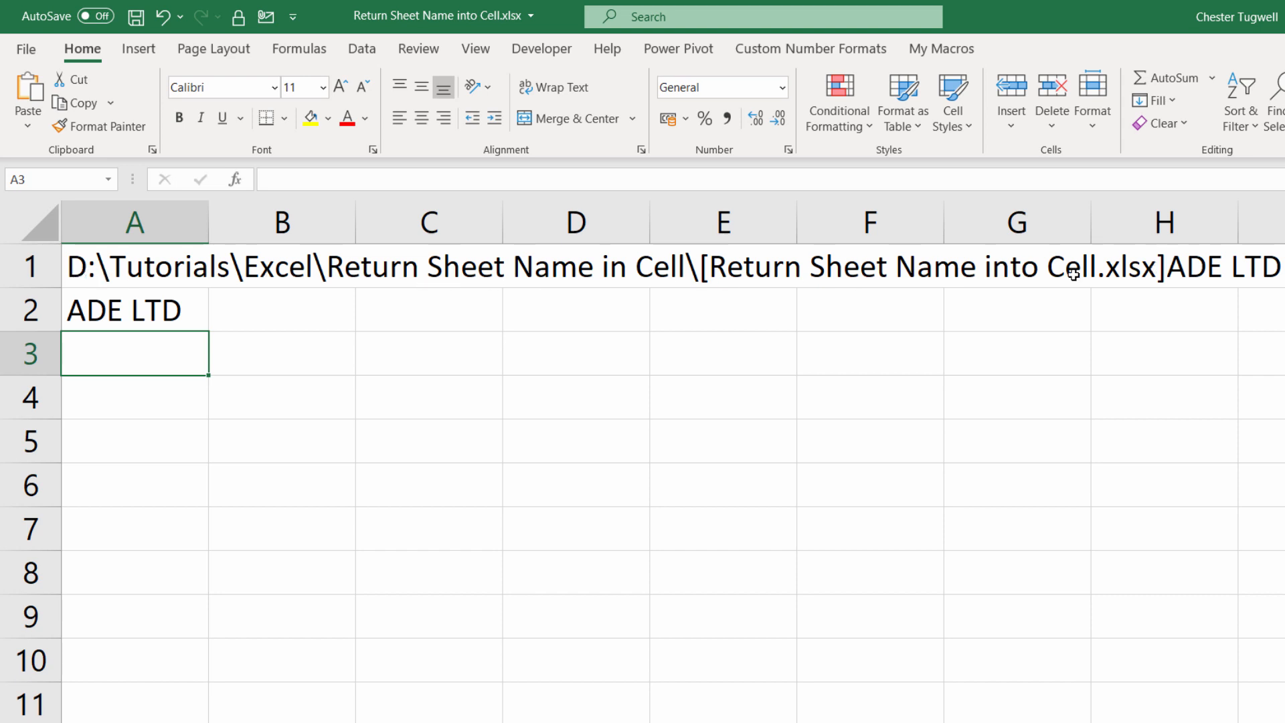
Step: Enter =FIND("]",A1) in A3, returning 79 as the closing bracket position
{"action": "type", "text": "="}
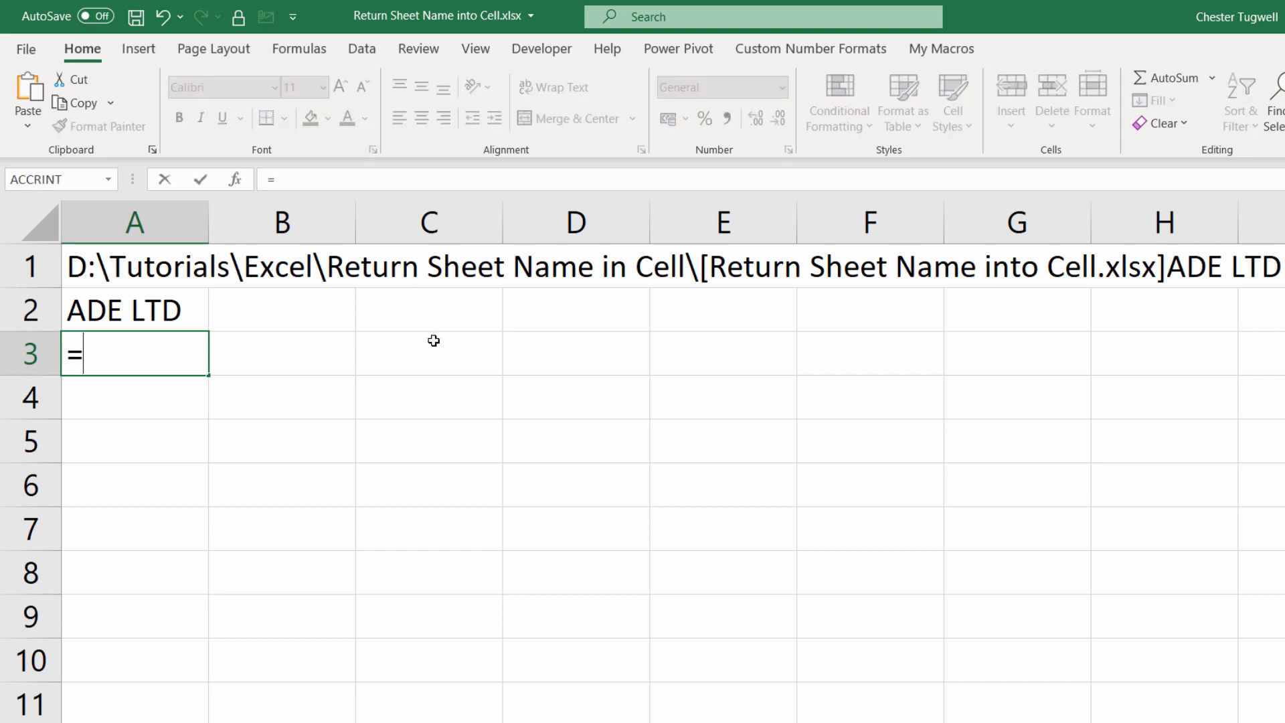
{"action": "type", "text": "find"}
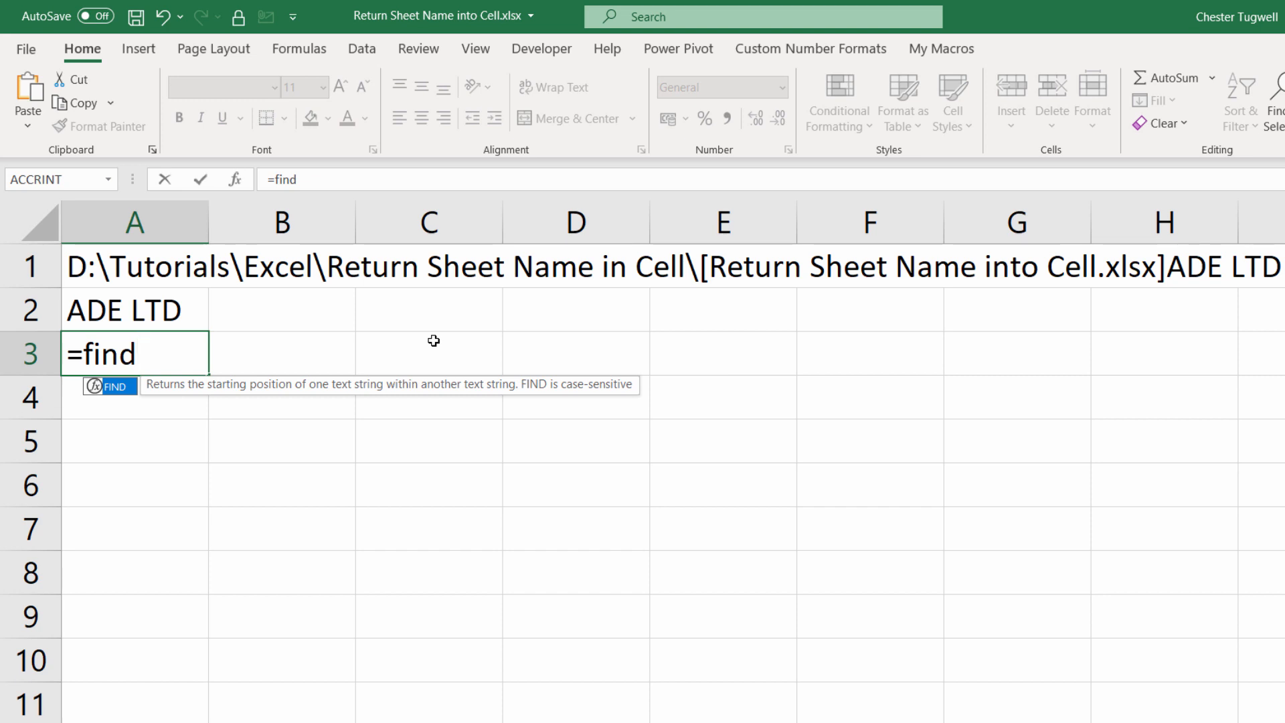
{"action": "type", "text": "("}
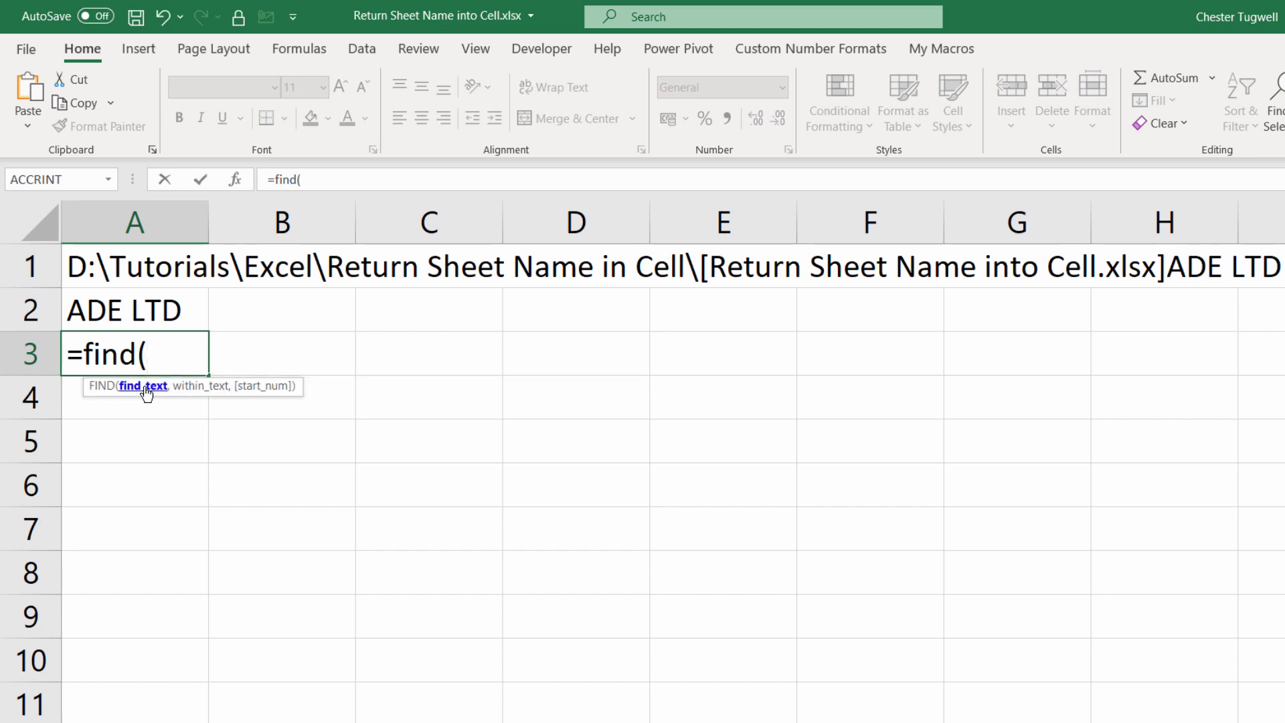
{"action": "type", "text": "\""}
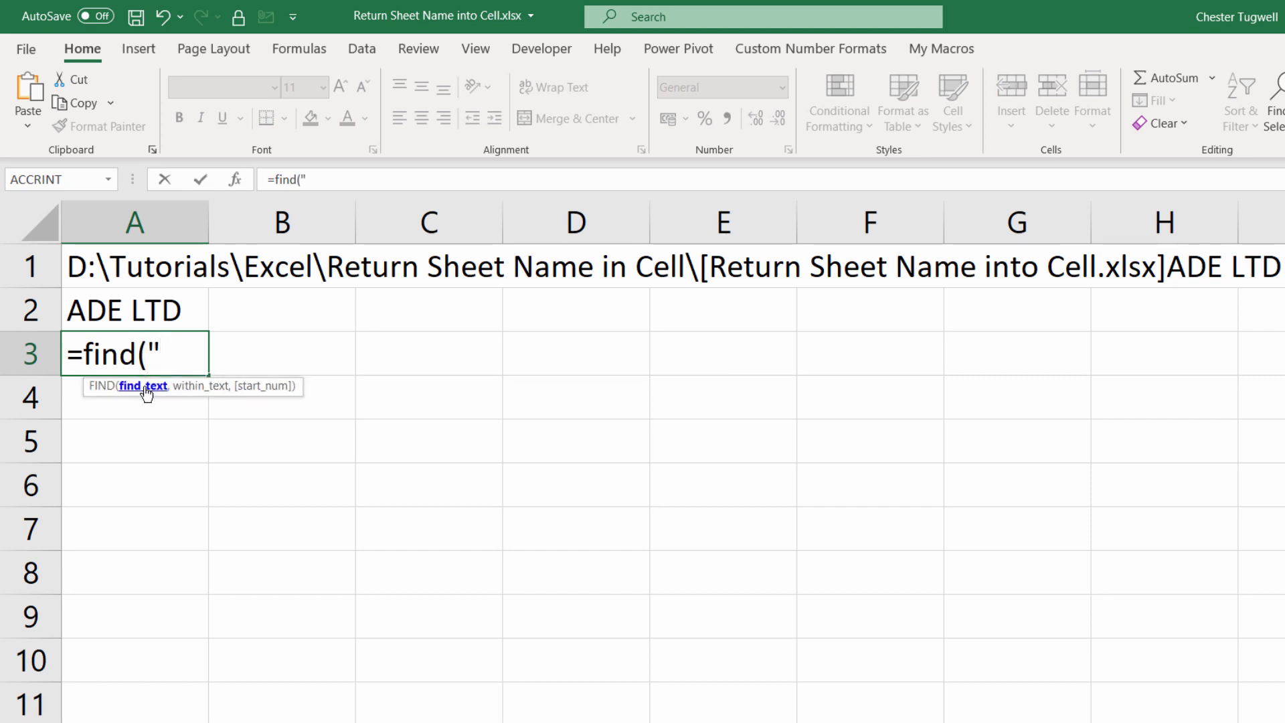
{"action": "type", "text": "]\""}
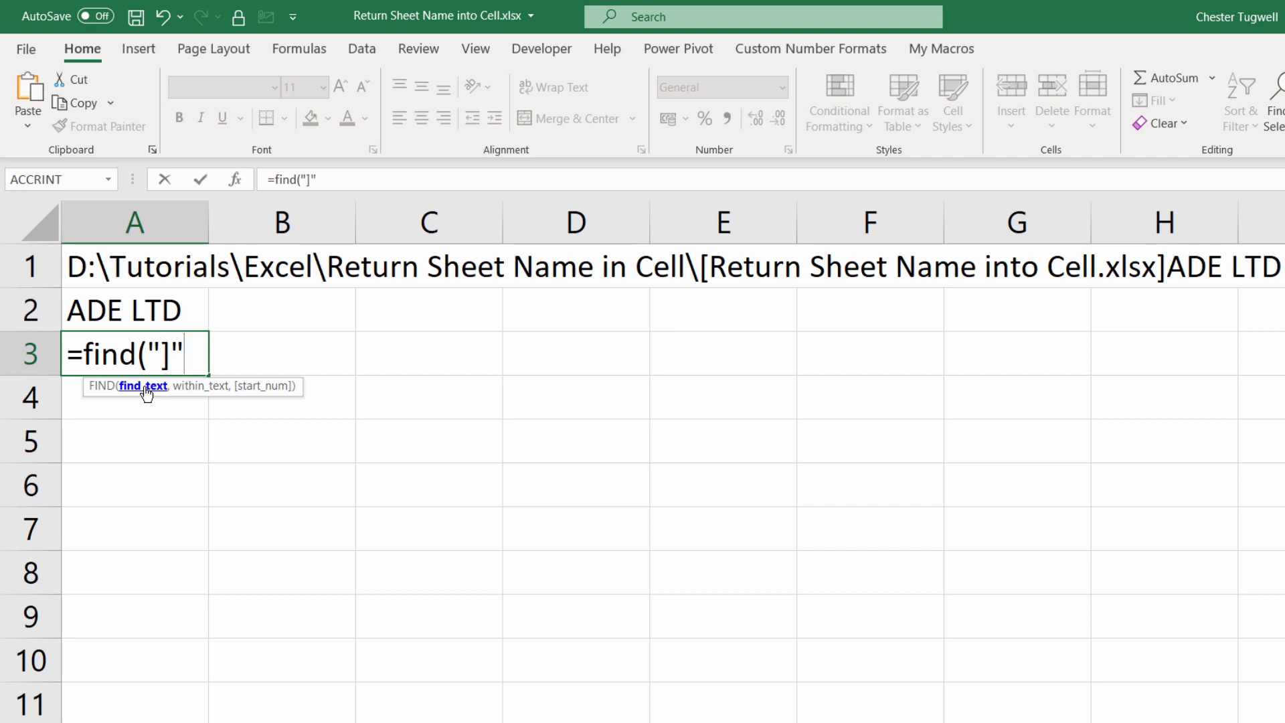
{"action": "type", "text": ","}
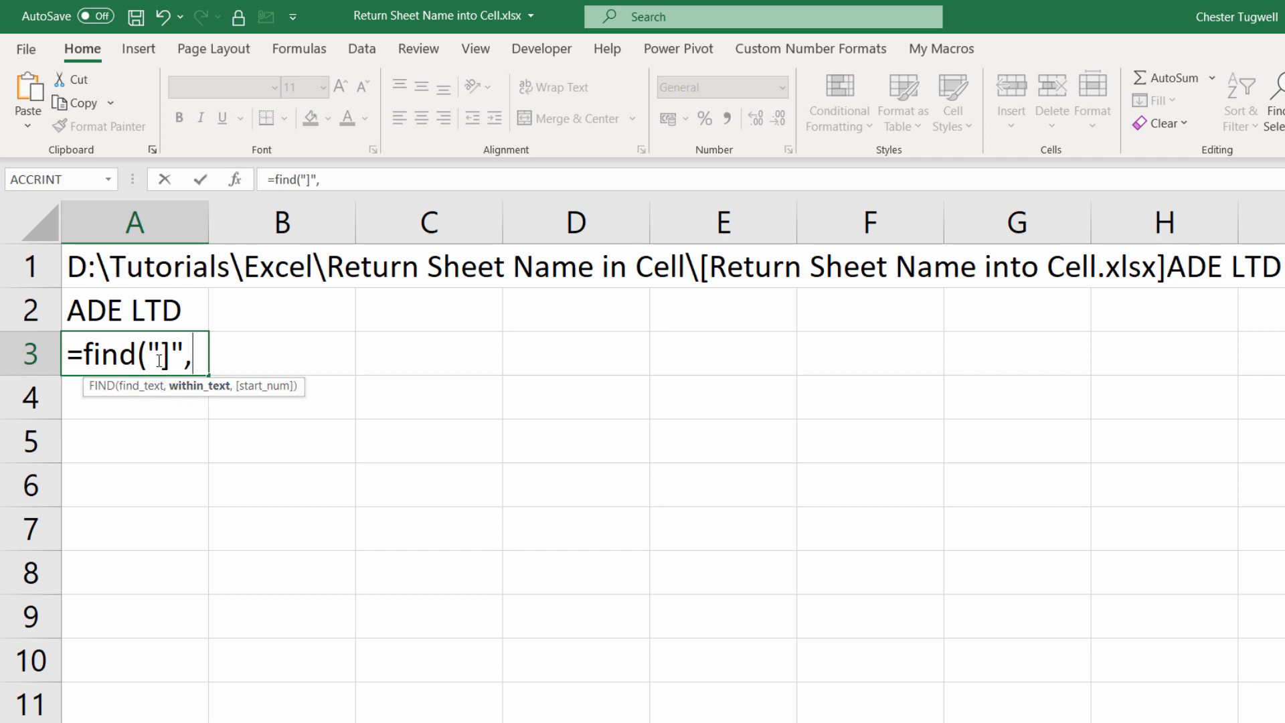
{"action": "left_click", "coordinate": [135, 267]}
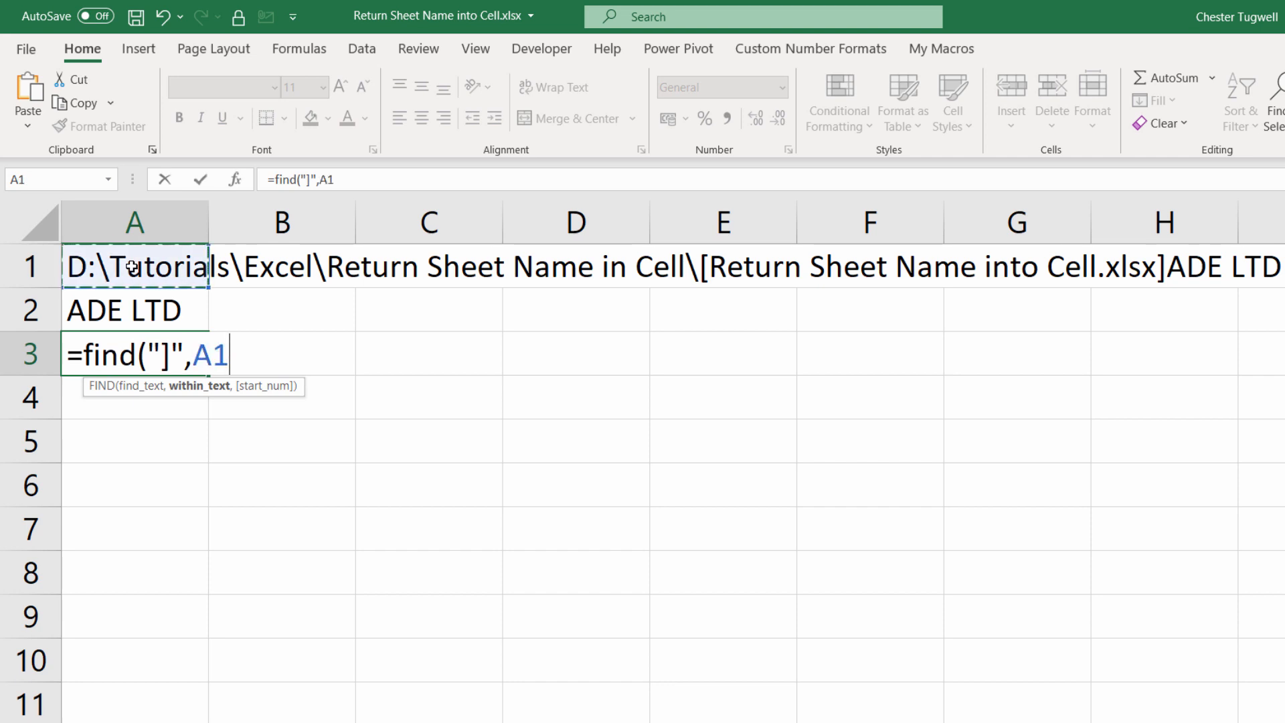
{"action": "mouse_move", "coordinate": [292, 386]}
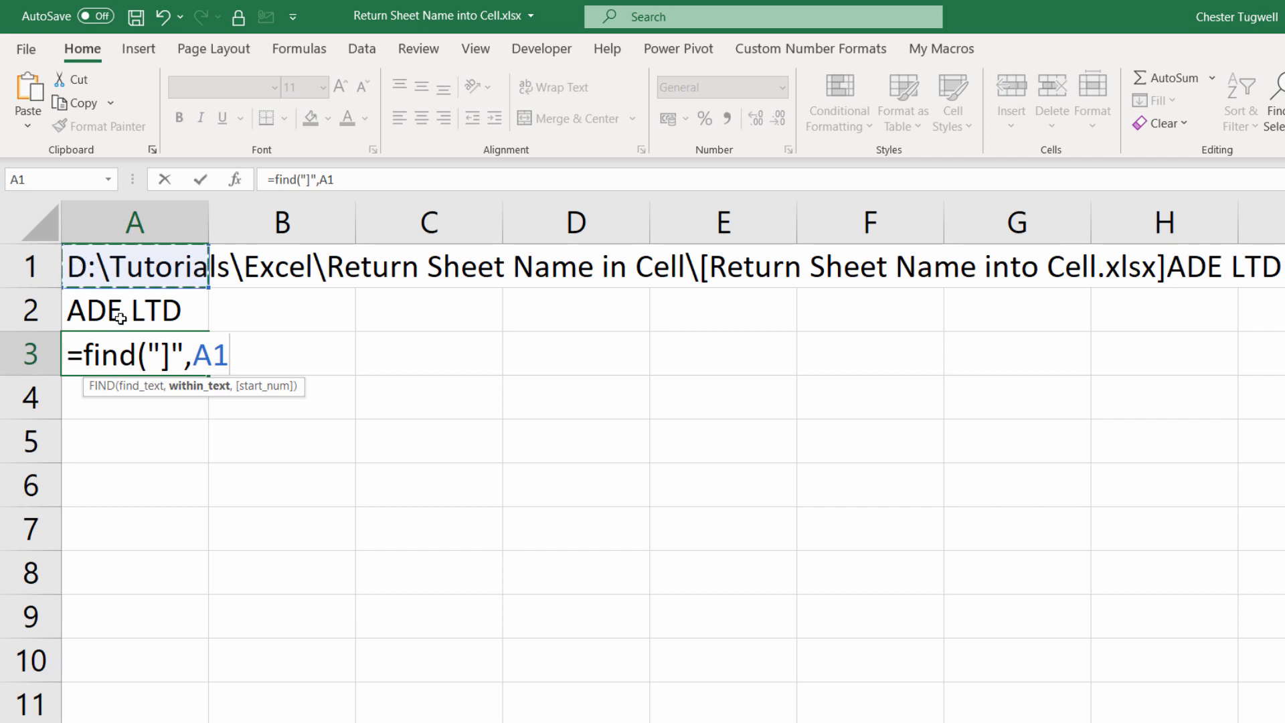
{"action": "key", "text": "enter"}
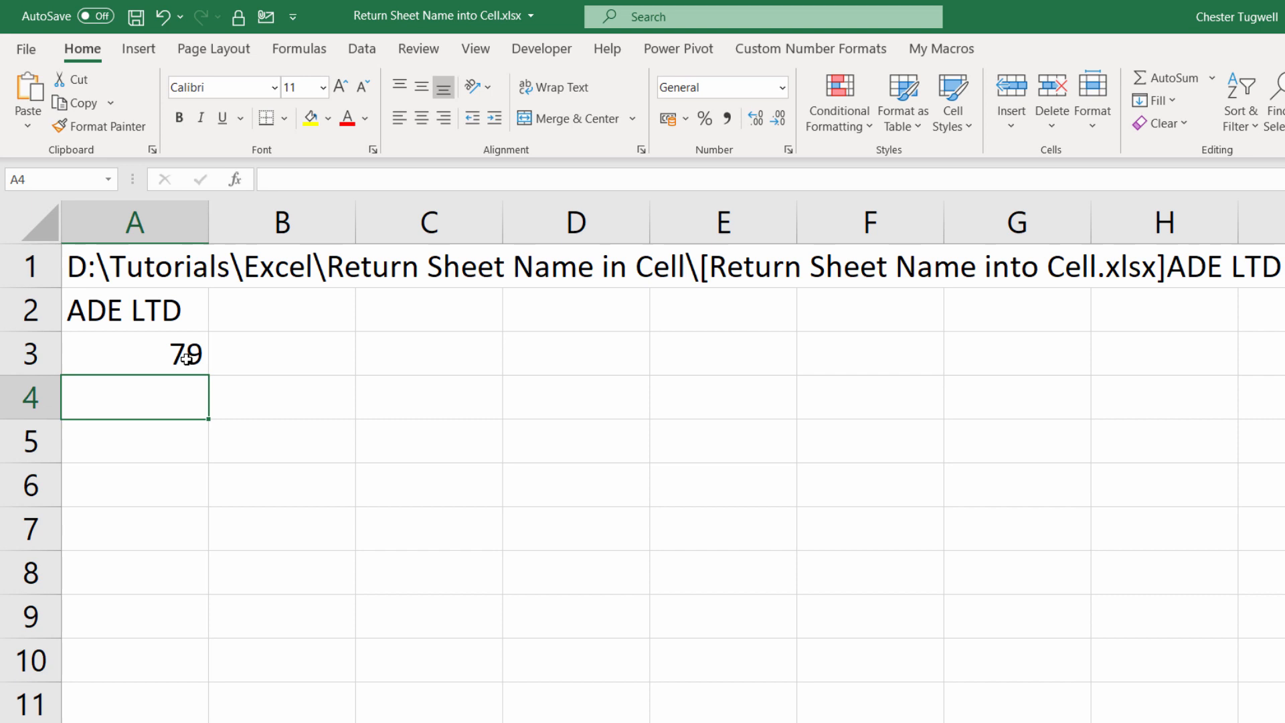
Step: Change A3 to =FIND("]",A1)+1 so it returns 80
{"action": "type", "text": "=FIND(\"]\",A1)"}
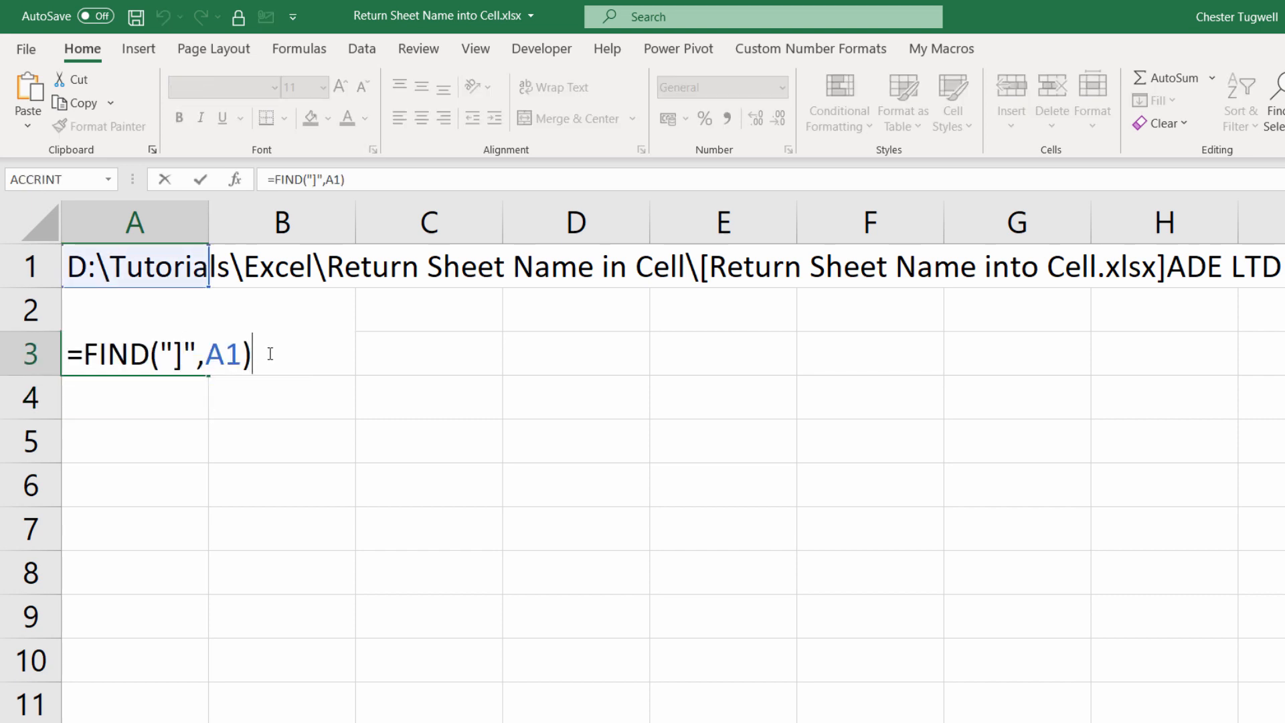
{"action": "type", "text": "+1"}
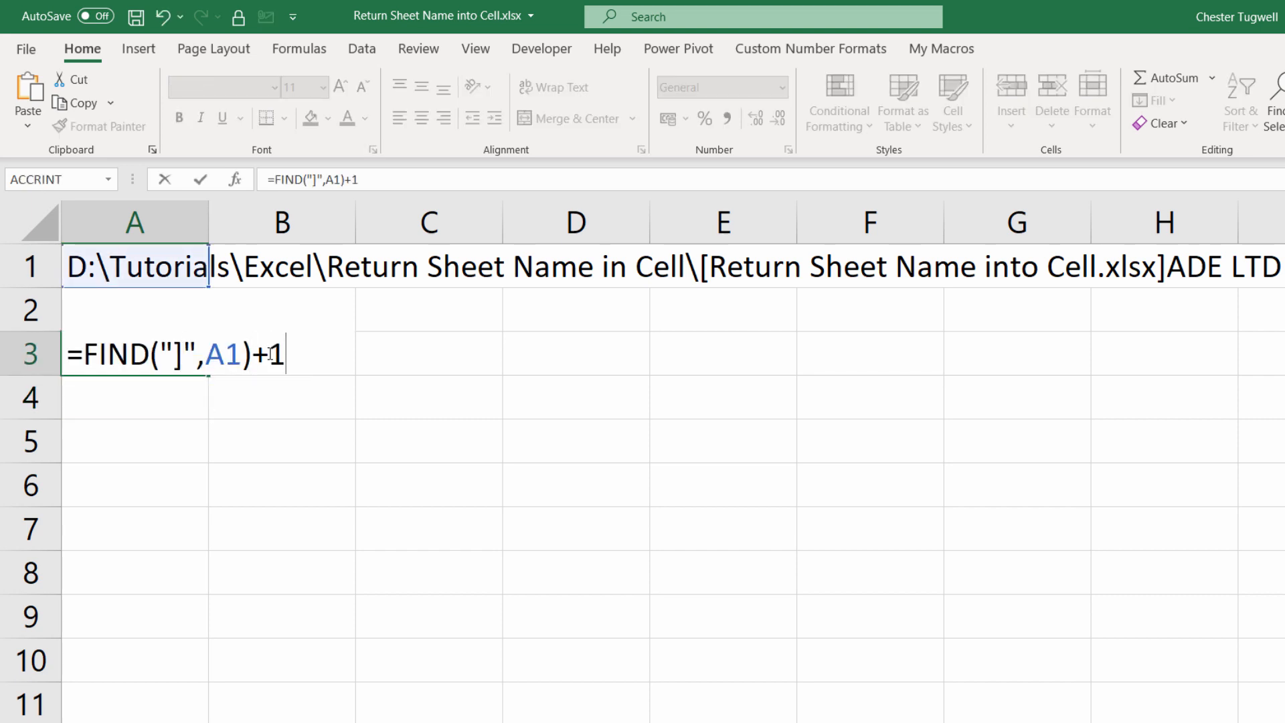
{"action": "type", "text": "=MID(A1,80,31)"}
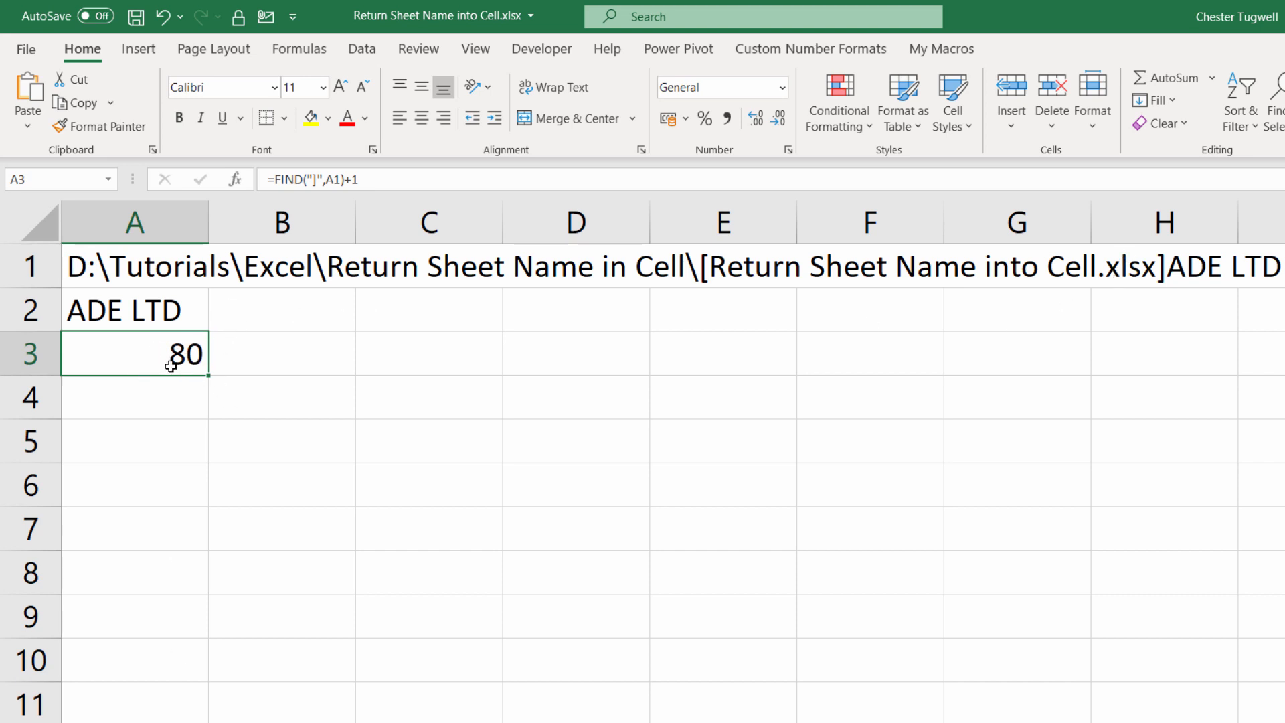
{"action": "type", "text": "=MID(A1,80,31)"}
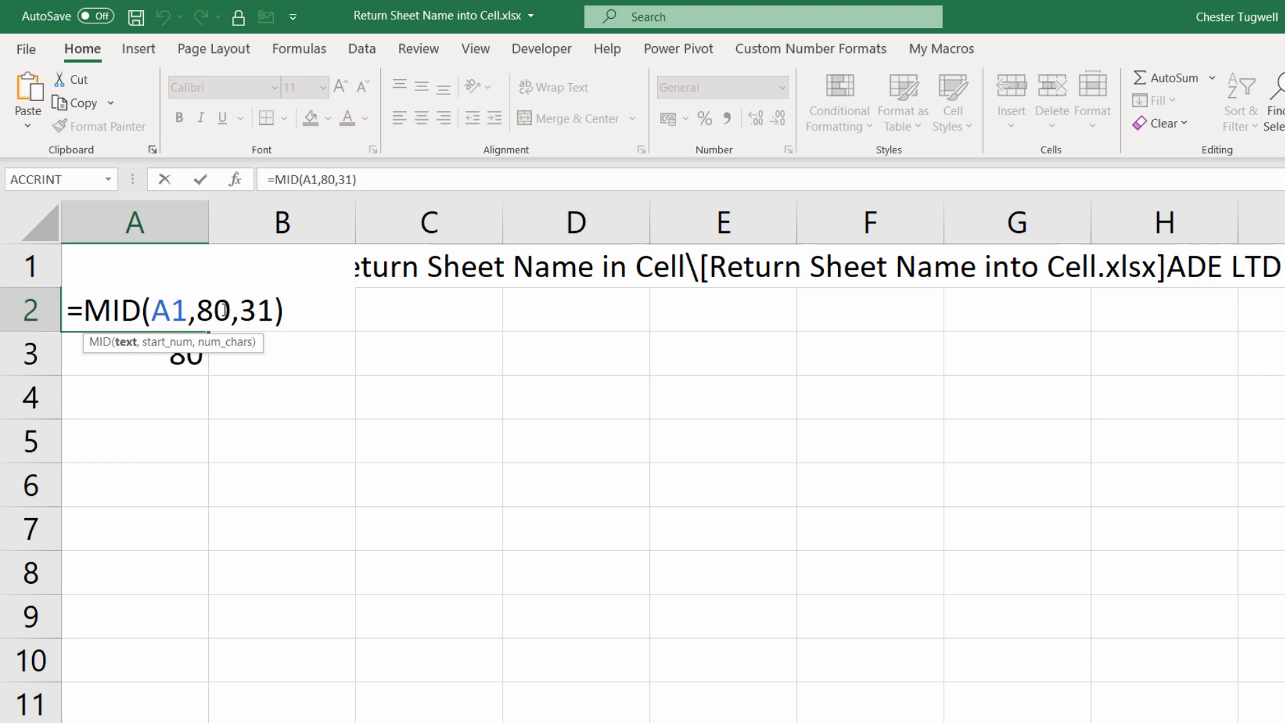
Step: Rewrite A1 as =MID(CELL("filename"),FIND("]",CELL("filename"))+1,31), returning ADE LTD
{"action": "key", "text": "Enter"}
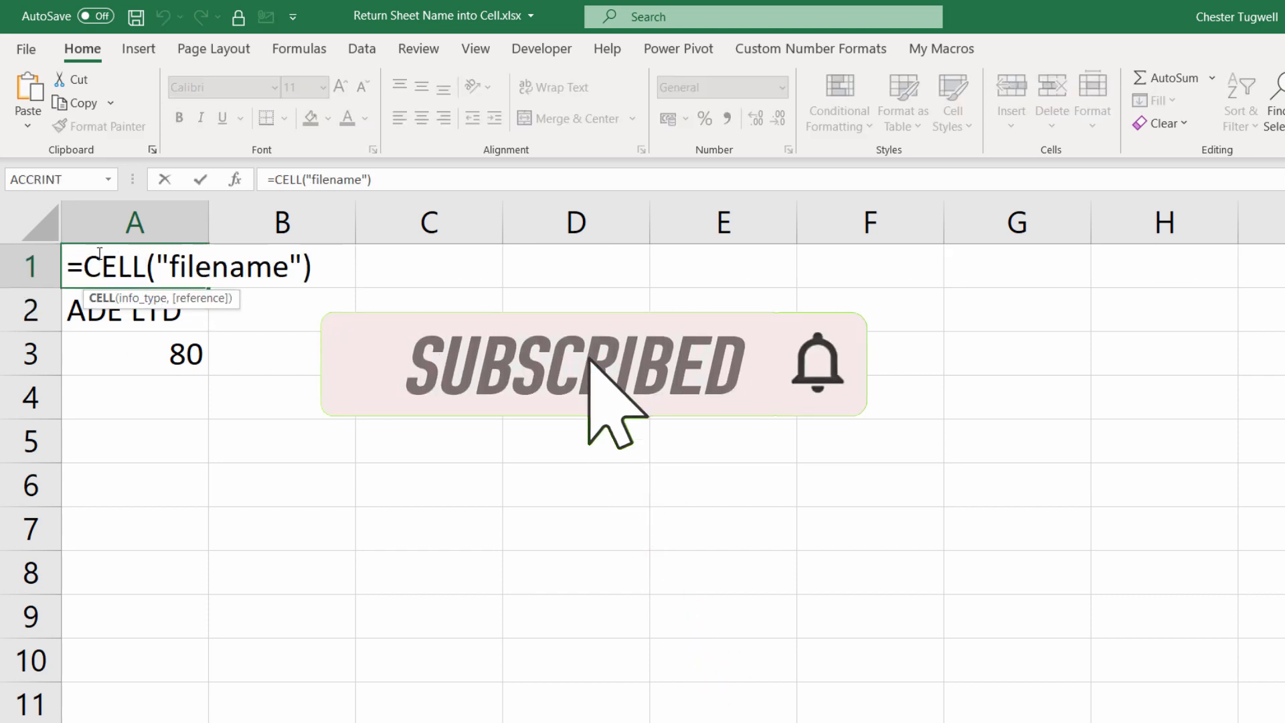
{"action": "type", "text": "MID("}
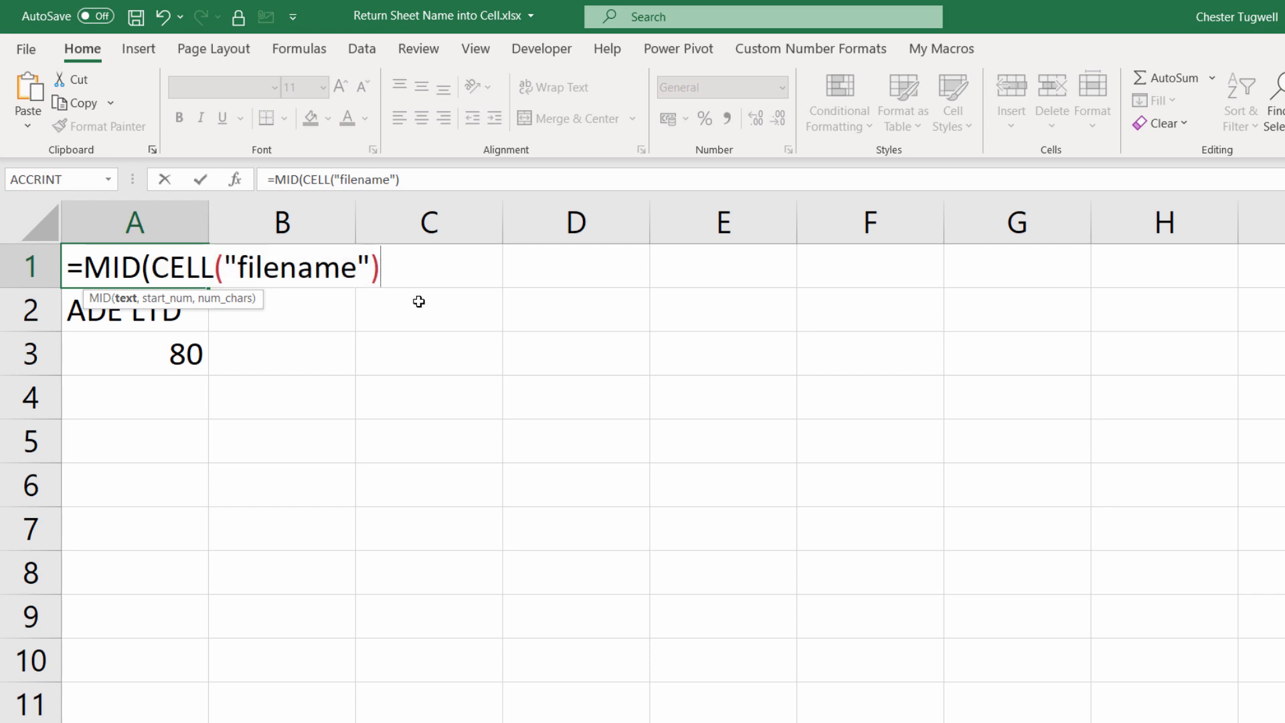
{"action": "type", "text": ",find("}
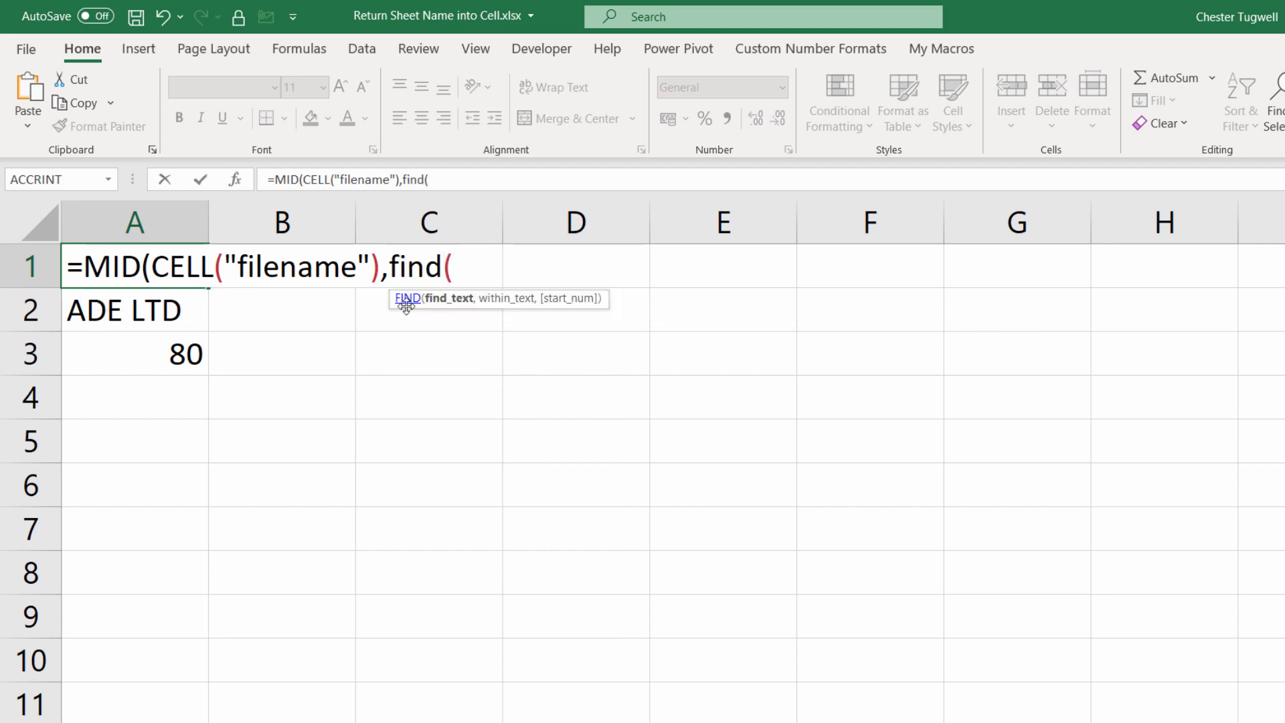
{"action": "type", "text": "\""}
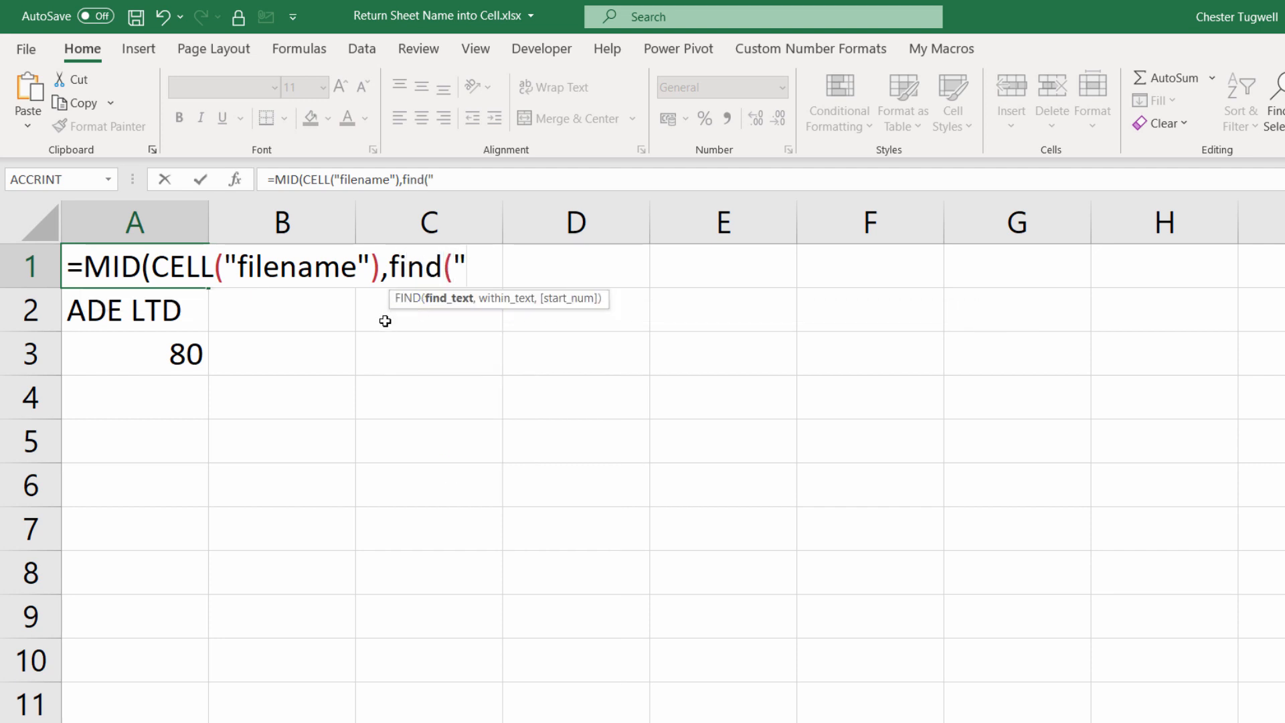
{"action": "type", "text": "]\""}
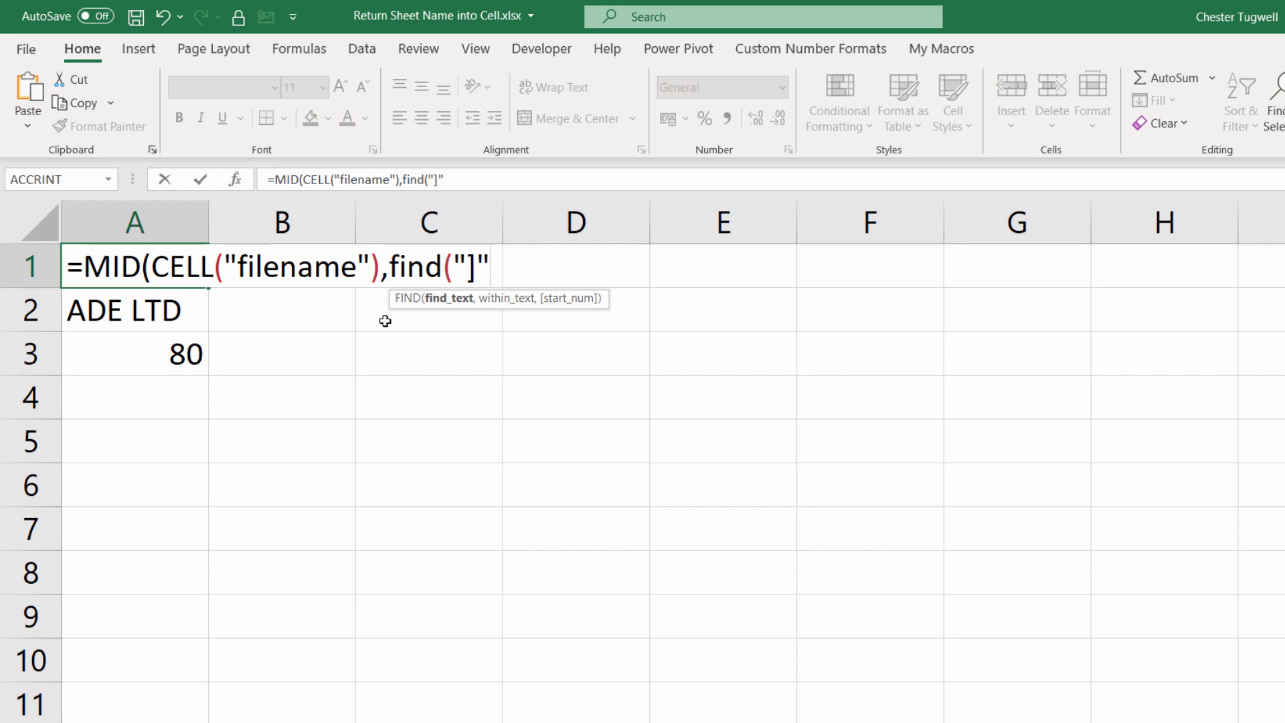
{"action": "type", "text": ","}
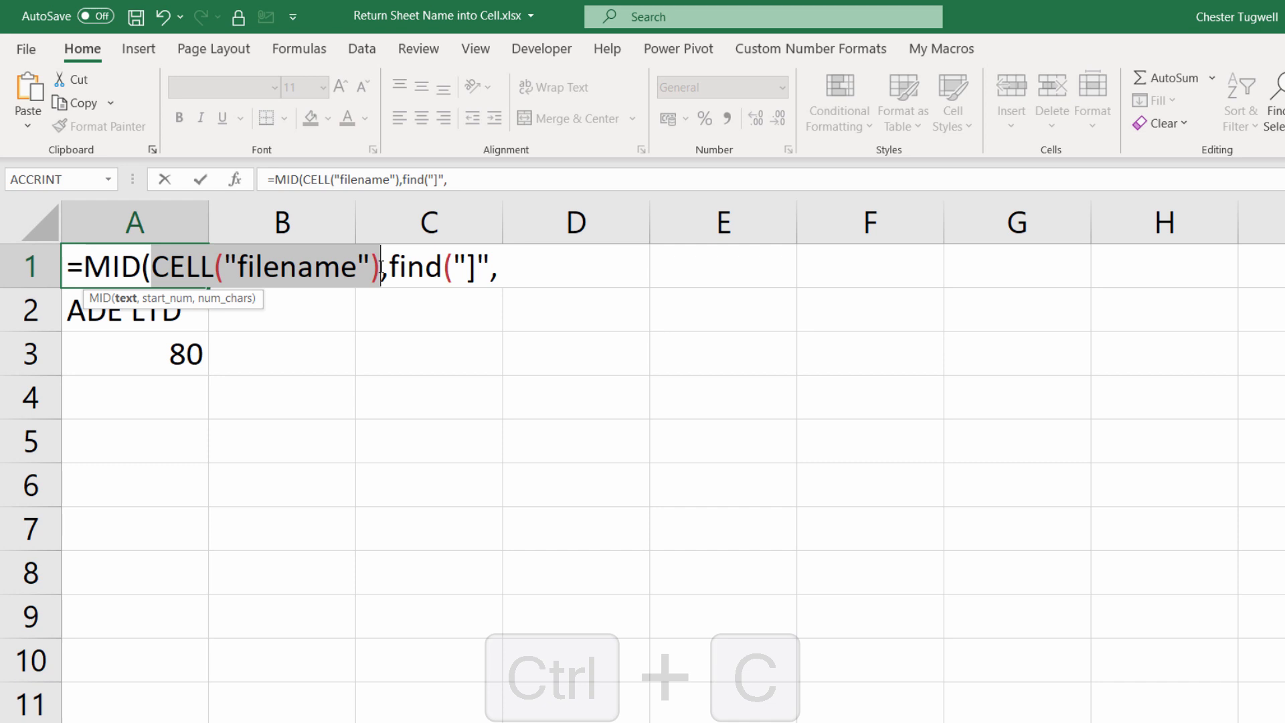
{"action": "key", "text": "ctrl+v"}
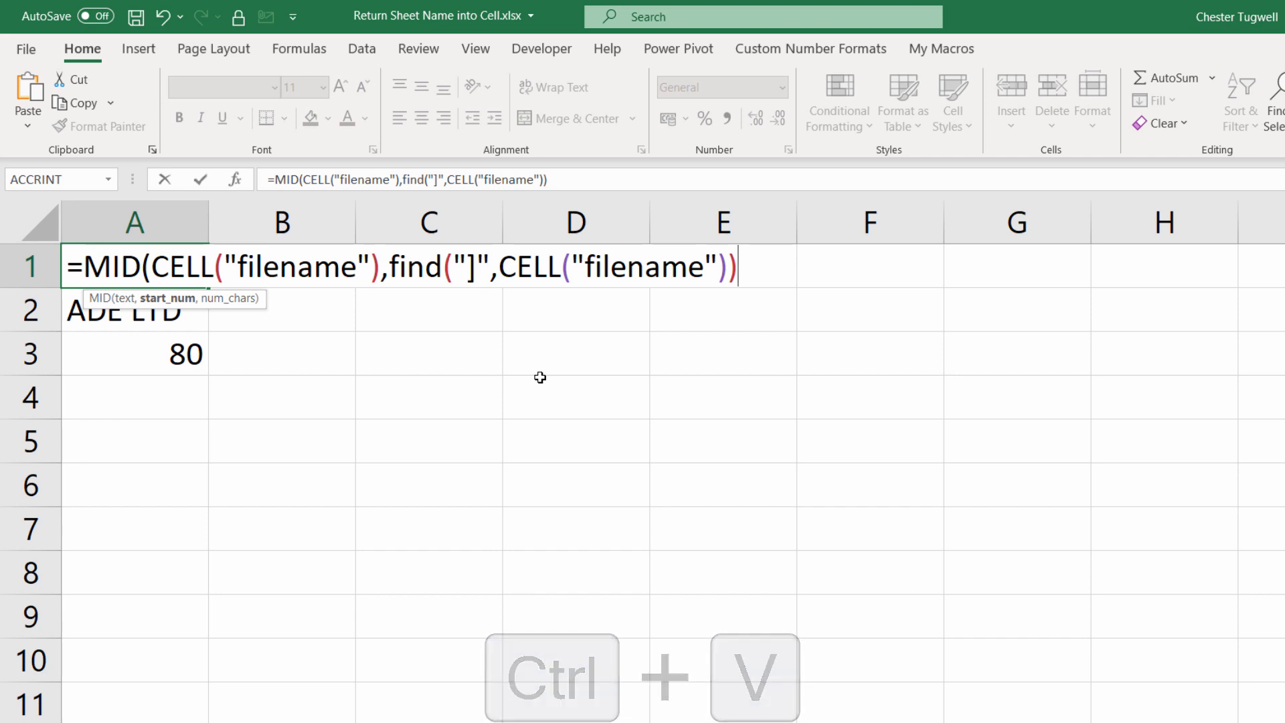
{"action": "type", "text": "+1,"}
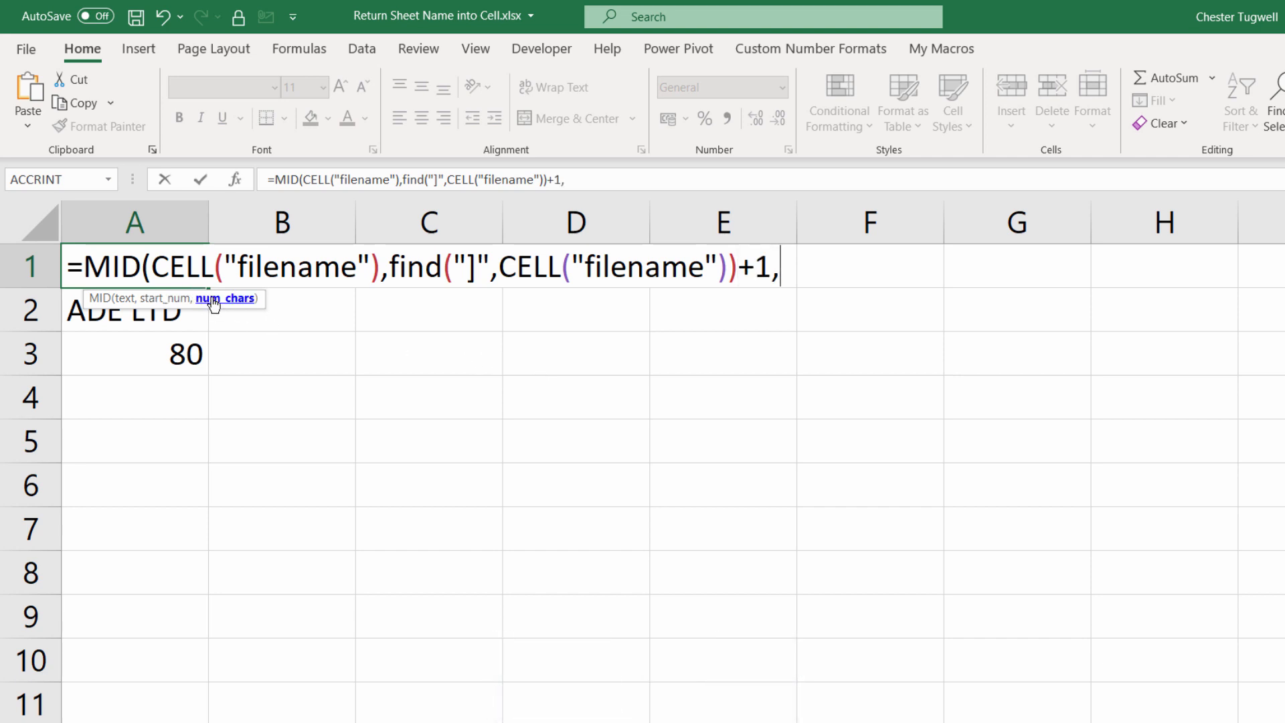
{"action": "type", "text": "31"}
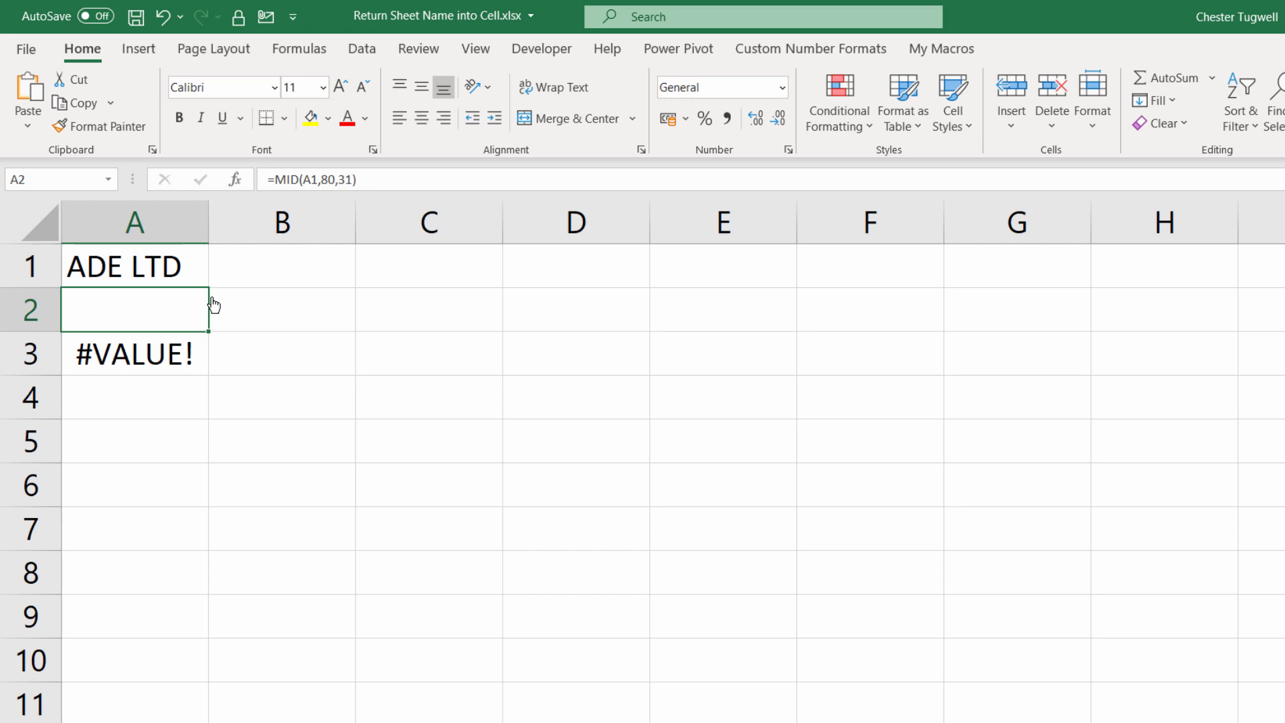
{"action": "left_click_drag", "start_coordinate": [135, 309], "coordinate": [134, 354]}
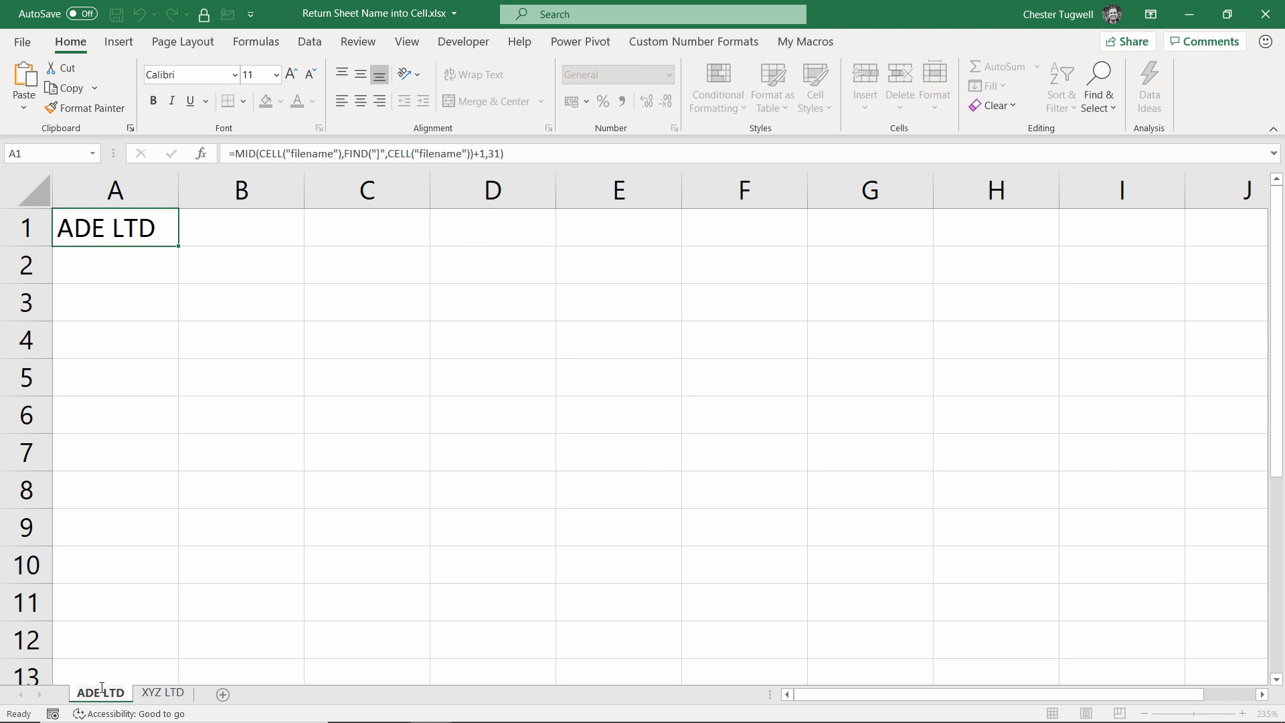
Step: Rename the sheet back to ABC LTD and reopen A1's formula for editing
{"action": "double_click", "coordinate": [99, 693]}
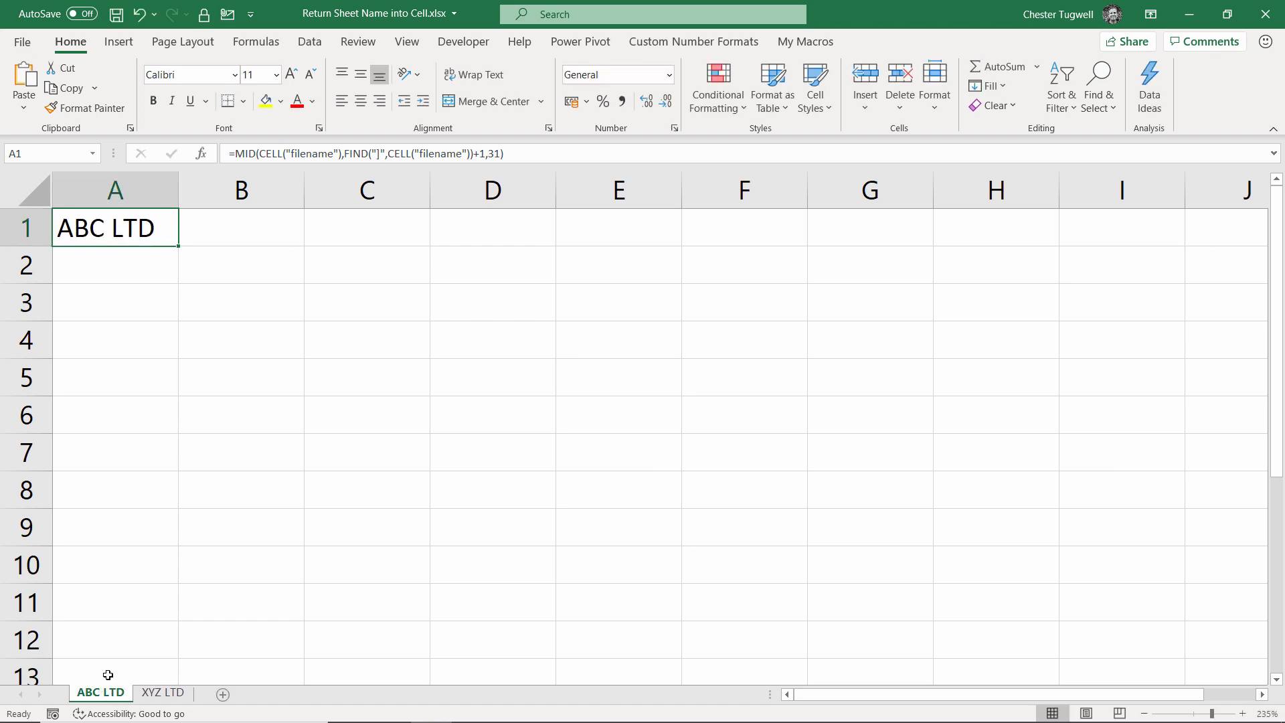
{"action": "mouse_move", "coordinate": [172, 263]}
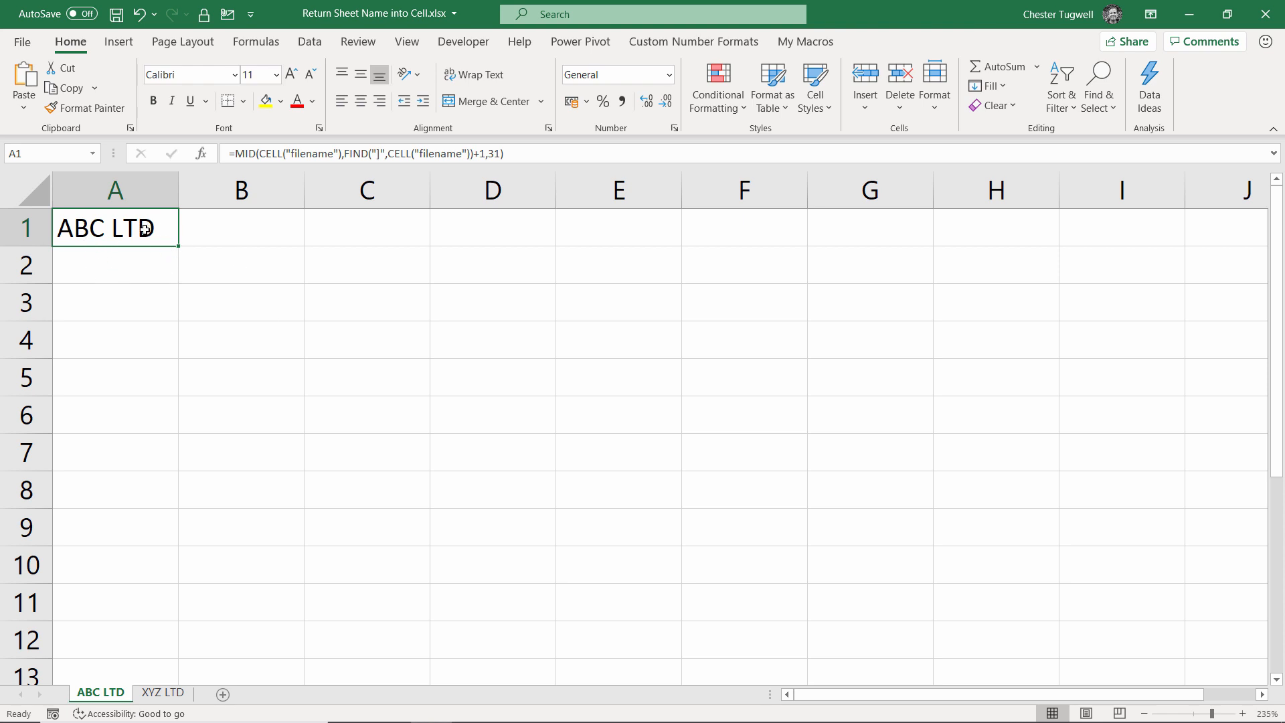
{"action": "double_click", "coordinate": [114, 228]}
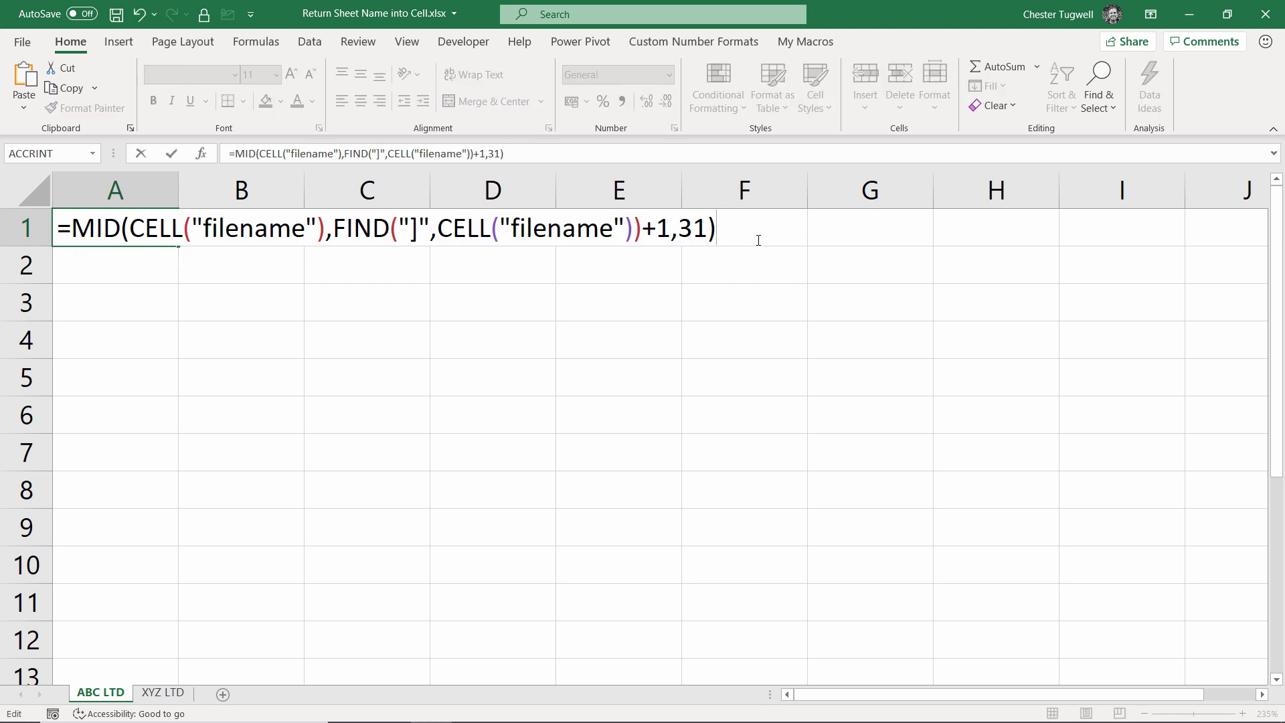
Step: Append & " Accounts 2020" to A1's formula so it reads ABC LTD Accounts 2020
{"action": "type", "text": "&"}
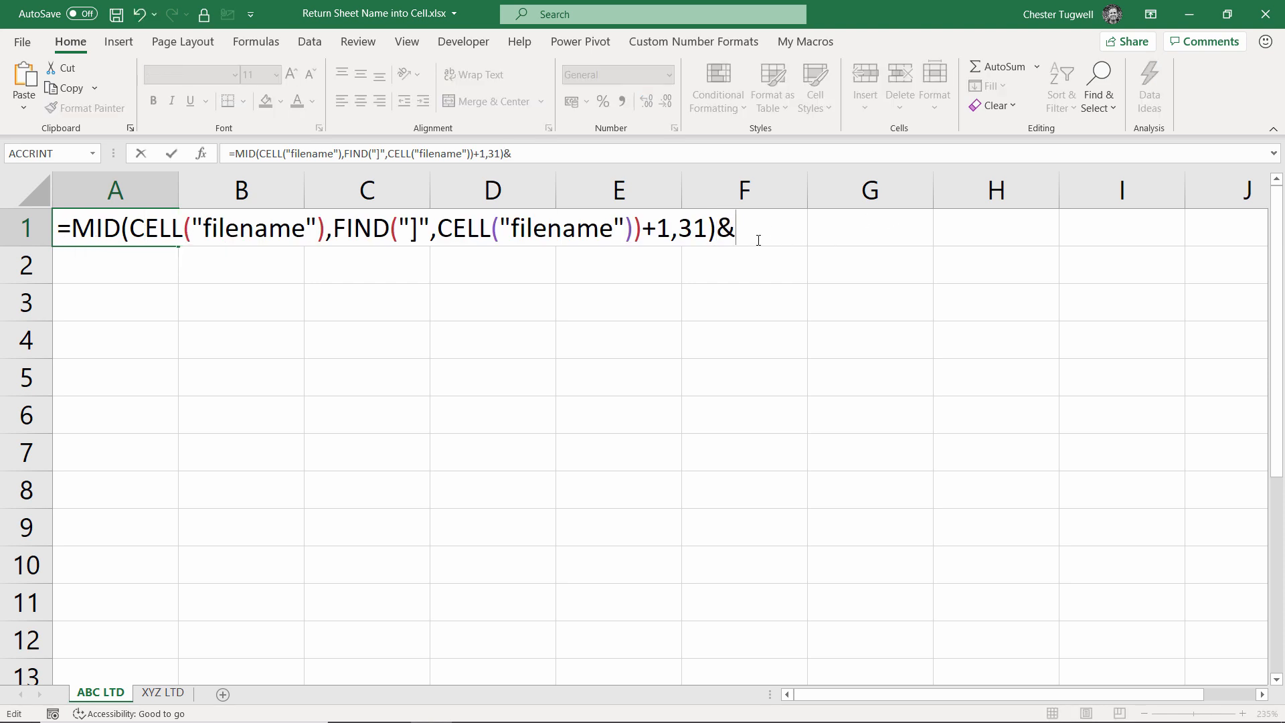
{"action": "type", "text": "\"Acc"}
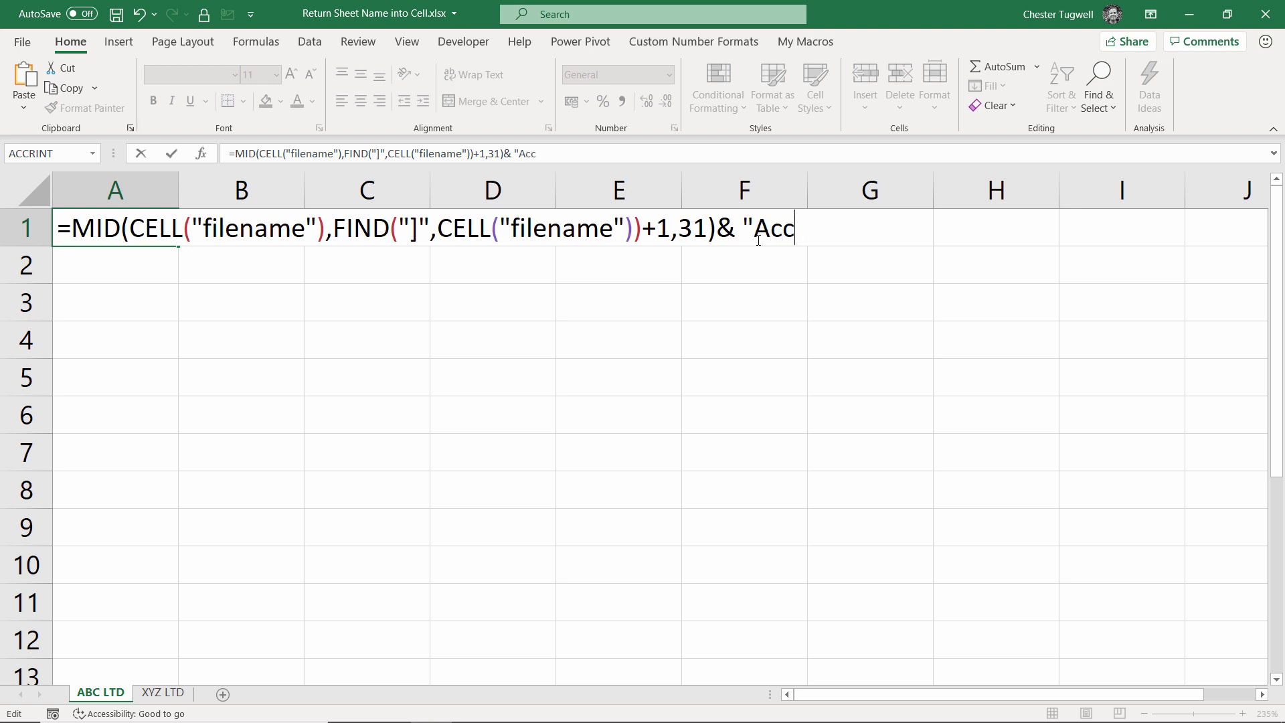
{"action": "type", "text": "ounts"}
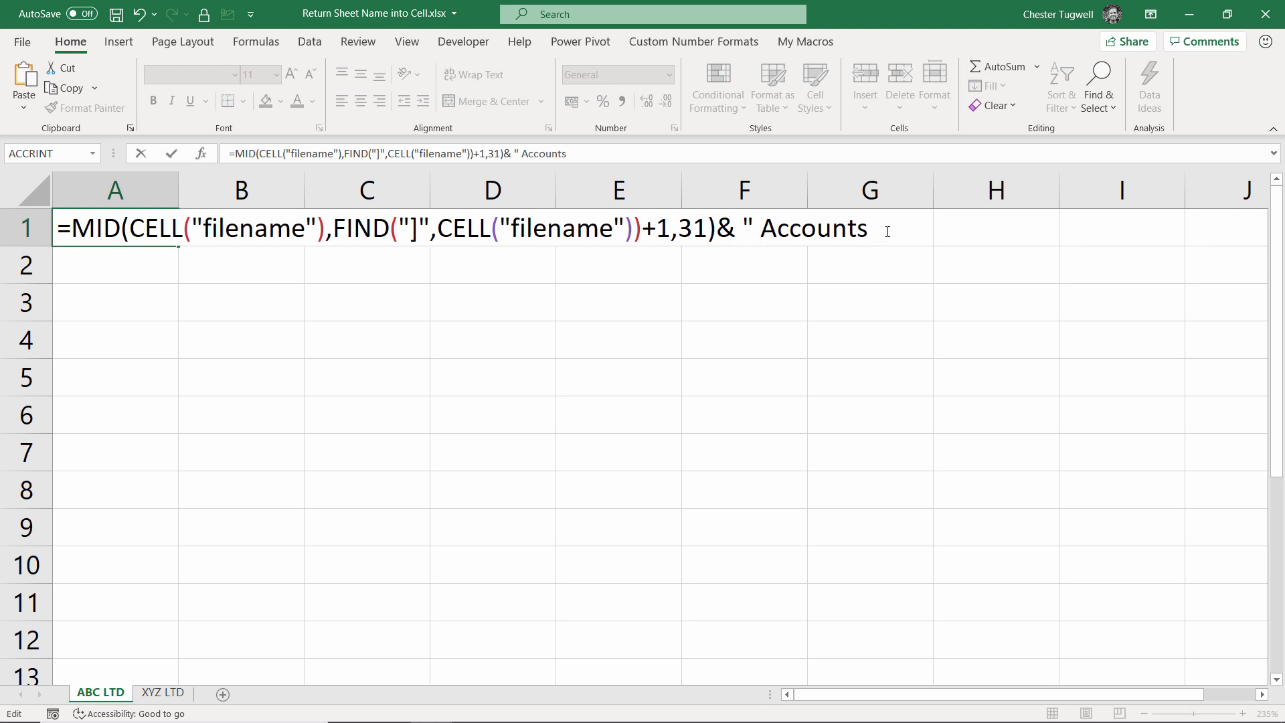
{"action": "type", "text": "2020"}
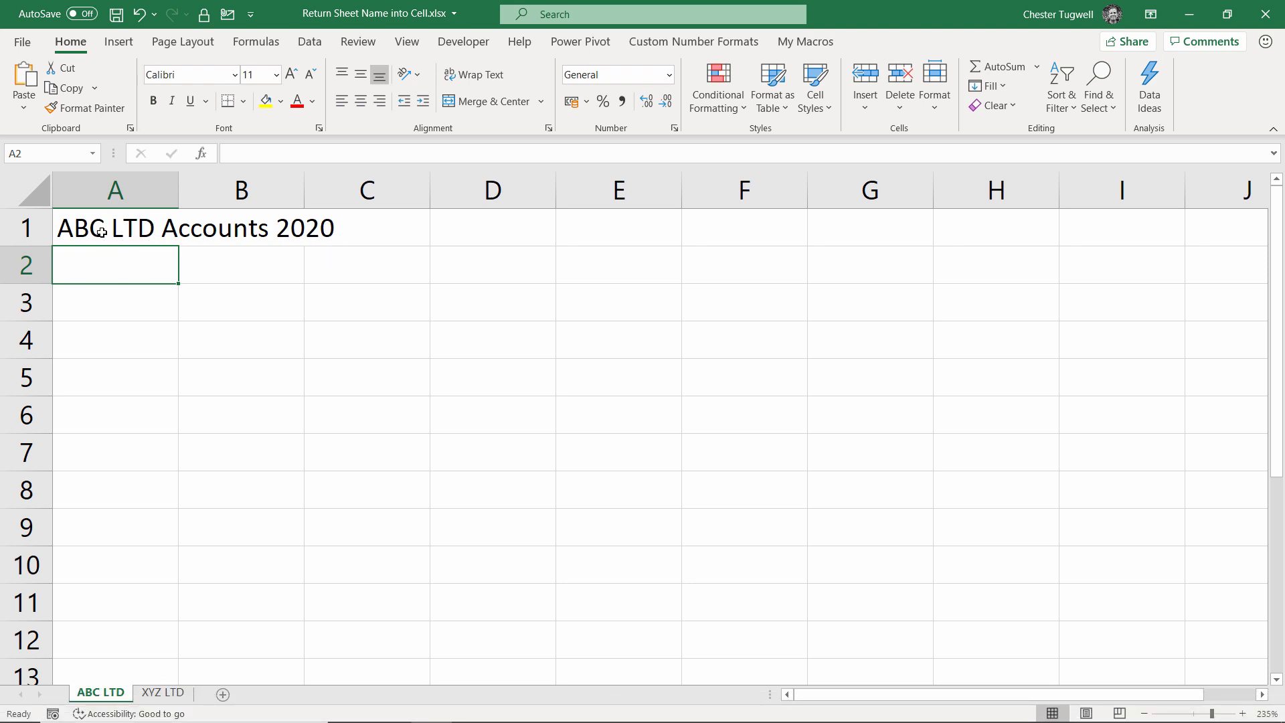
{"action": "left_click", "coordinate": [114, 227]}
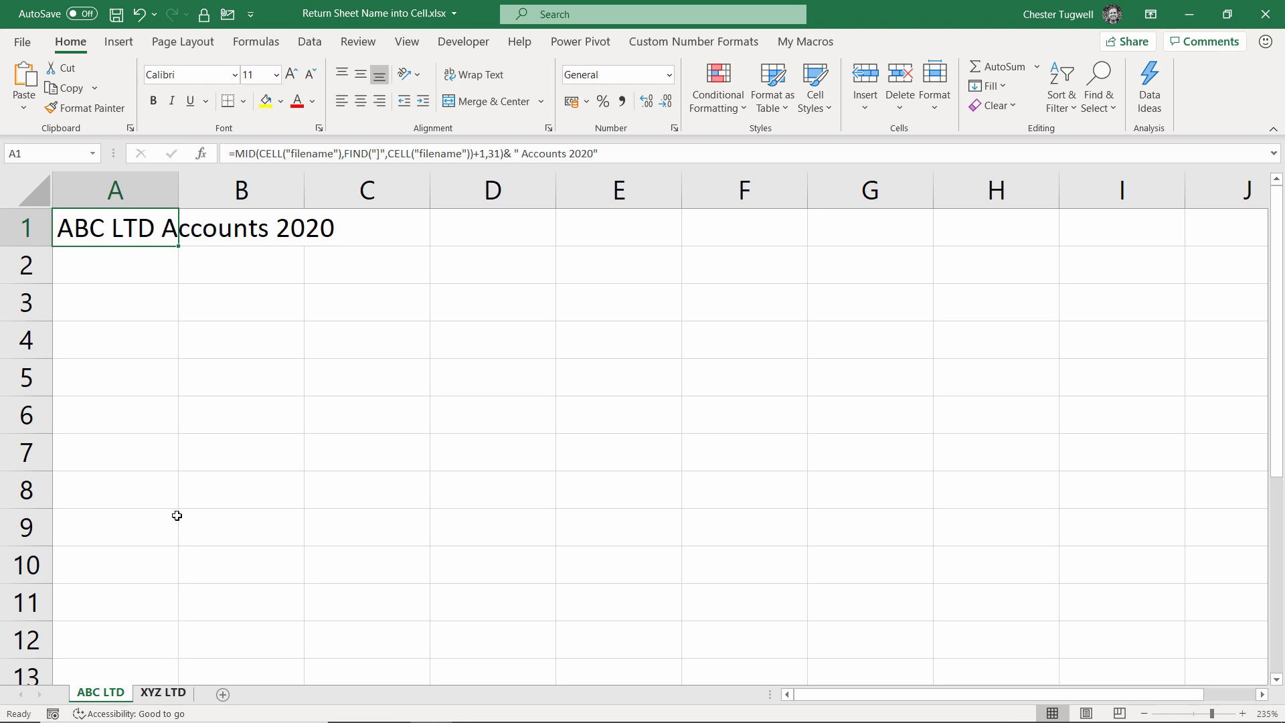
Step: Paste A1's formula into A1 on the XYZ LTD sheet, showing XYZ LTD Accounts 2020
{"action": "key", "text": "ctrl+c"}
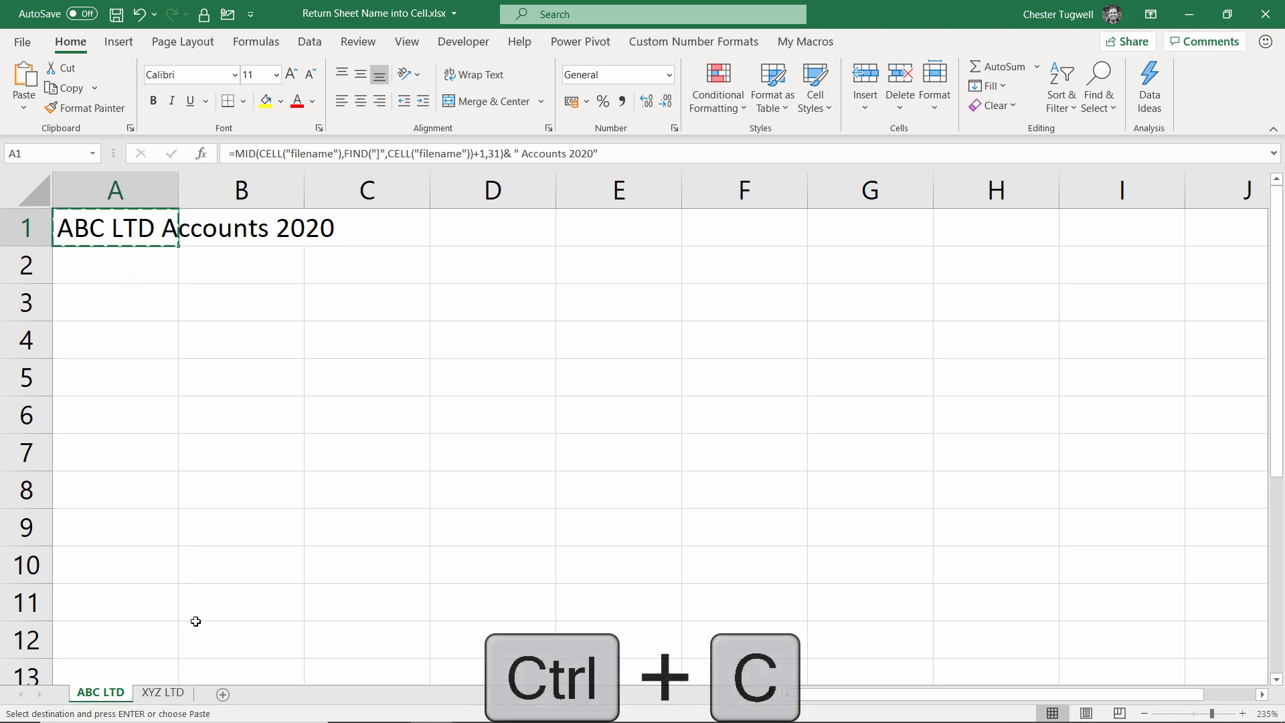
{"action": "left_click", "coordinate": [162, 692]}
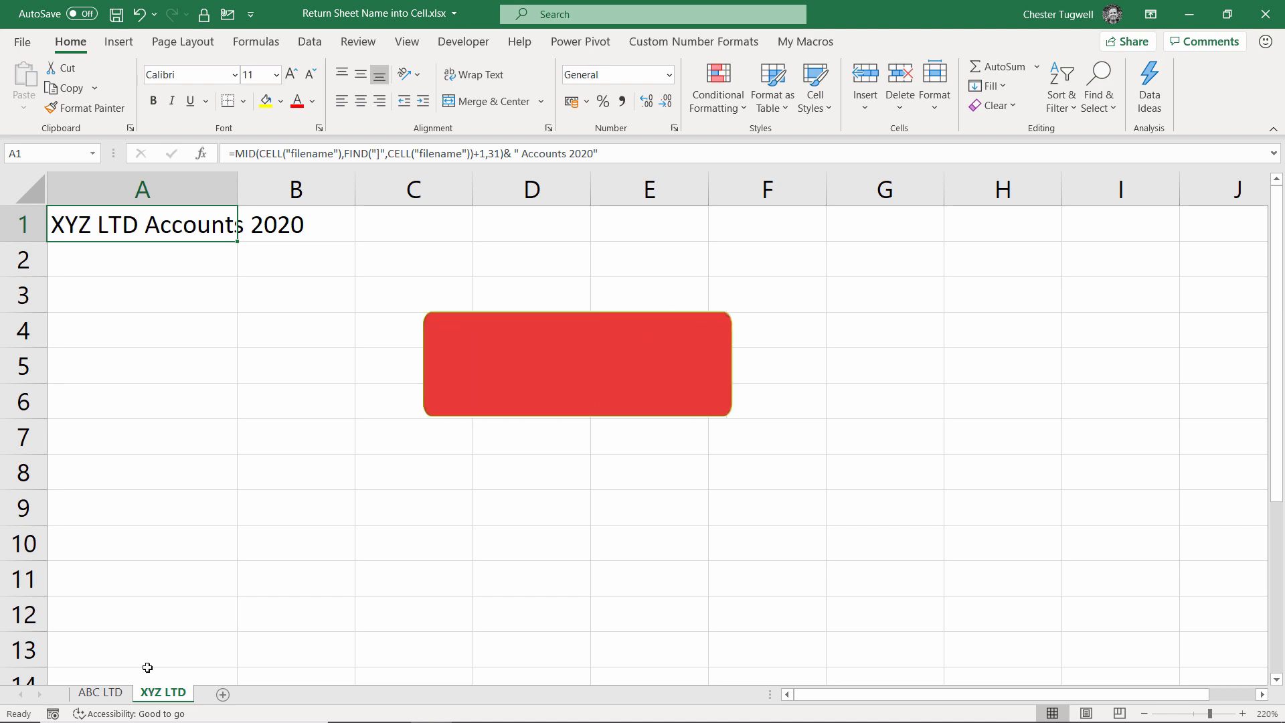
{"action": "left_click", "coordinate": [142, 364]}
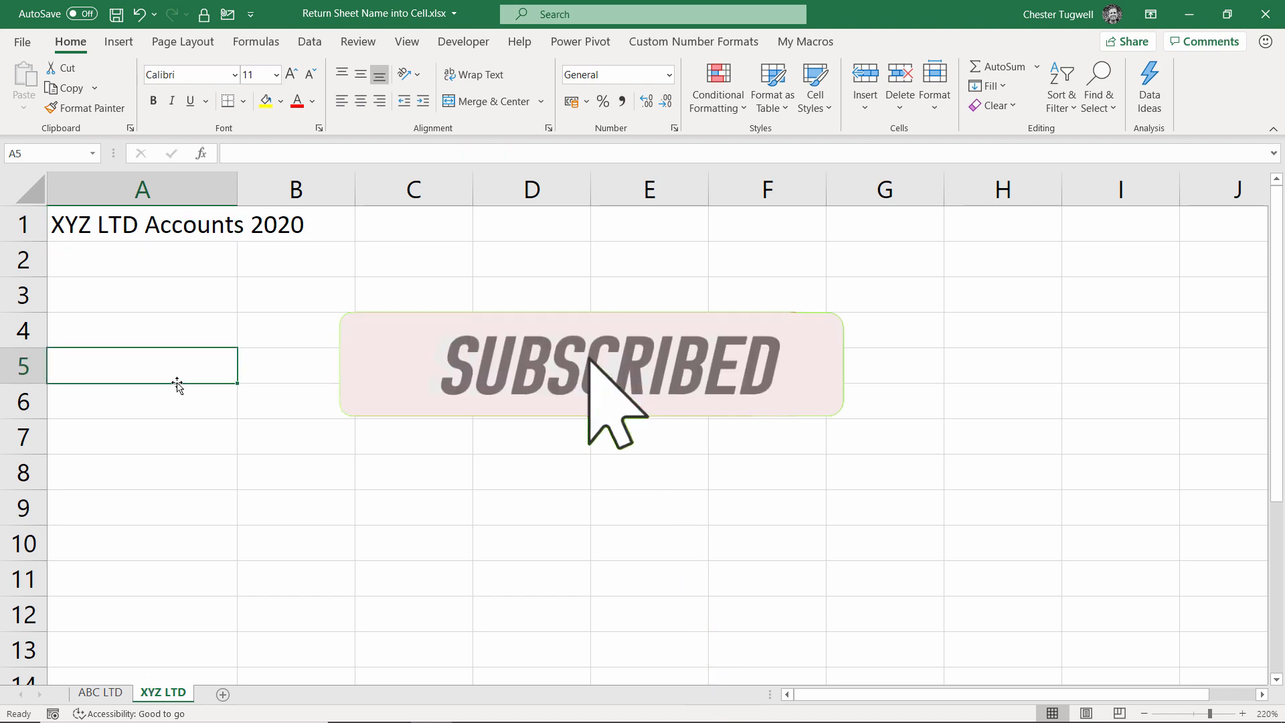